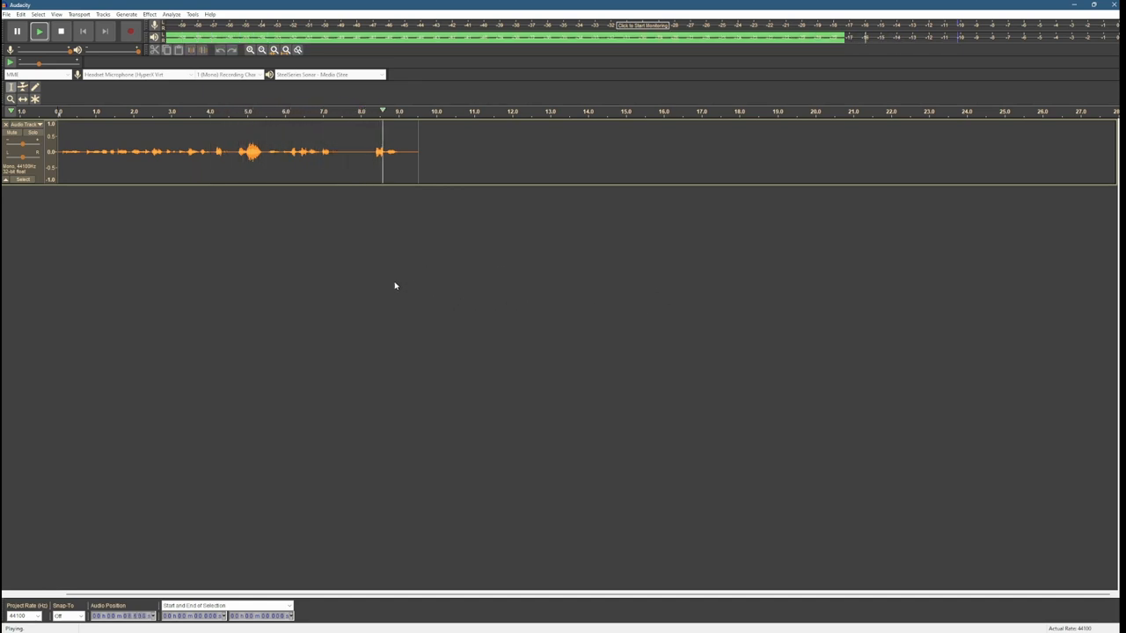
Stop the playback of the recorded voice clip in Audacity.
{"action": "left_click", "coordinate": [64, 31]}
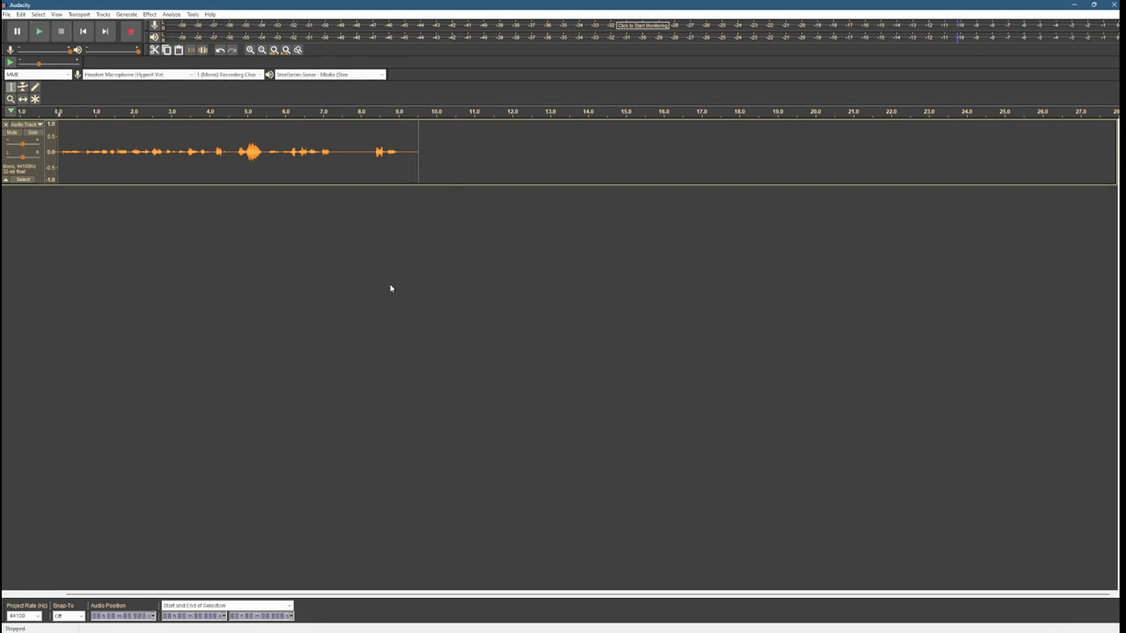
{"action": "mouse_move", "coordinate": [465, 256]}
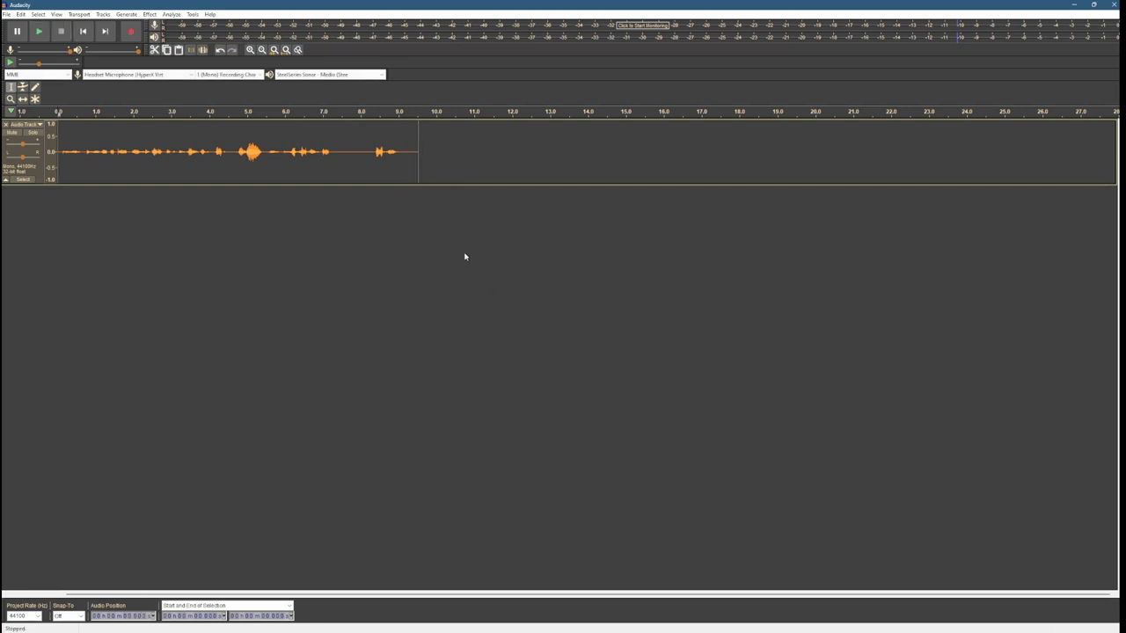
{"action": "mouse_move", "coordinate": [641, 209]}
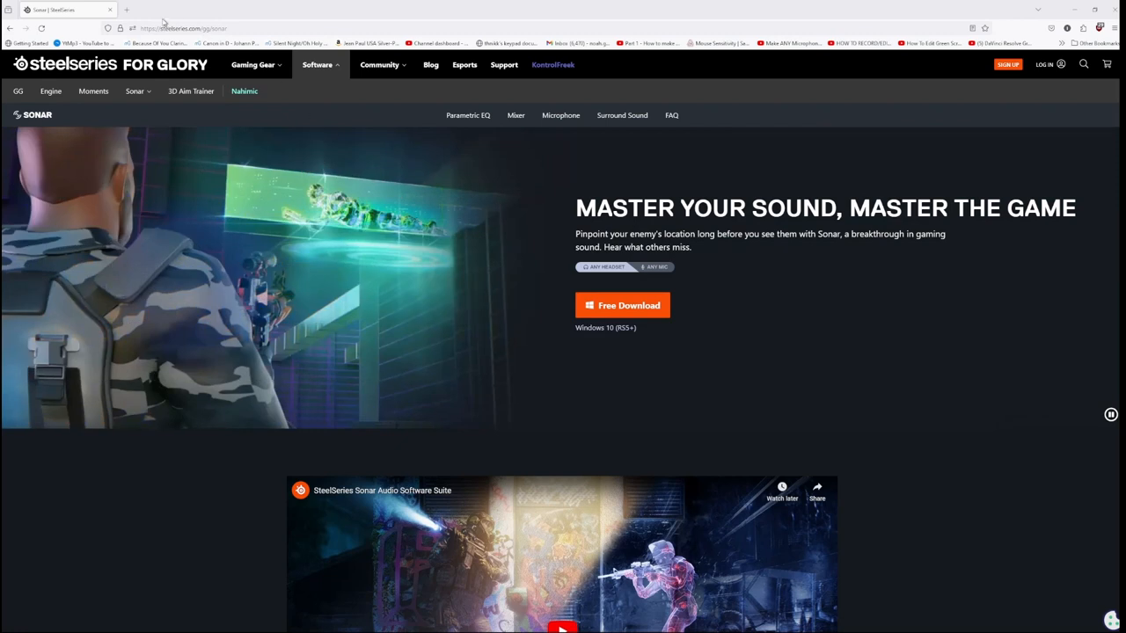
Show the steelseries.com/gg/sonar download page, then bring up the SteelSeries GG app.
{"action": "left_click", "coordinate": [189, 27]}
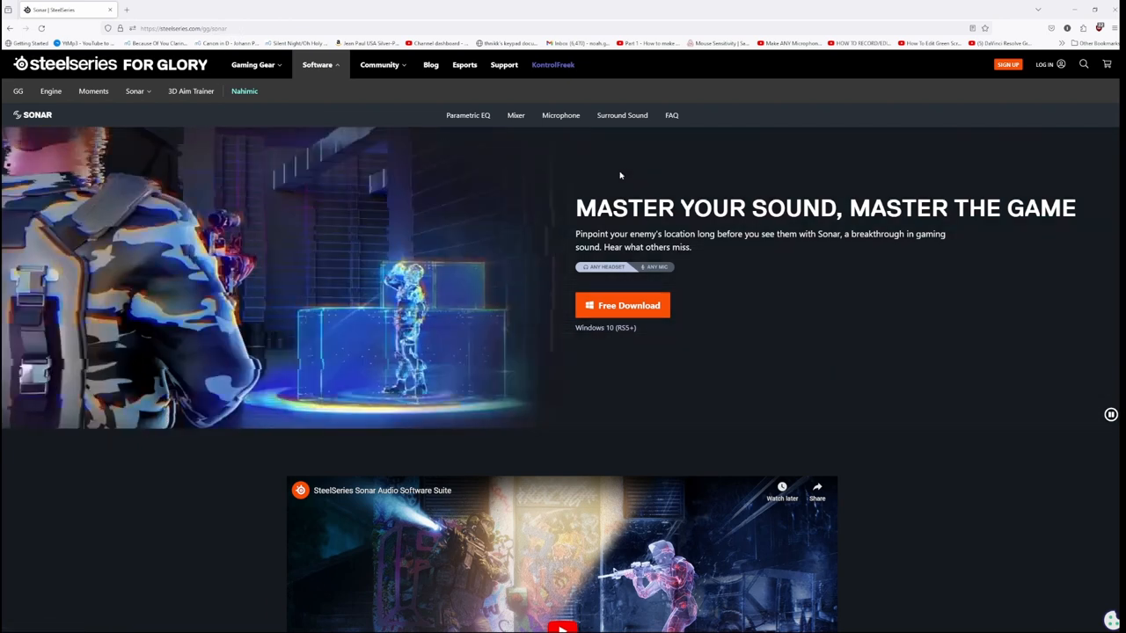
{"action": "mouse_move", "coordinate": [632, 309]}
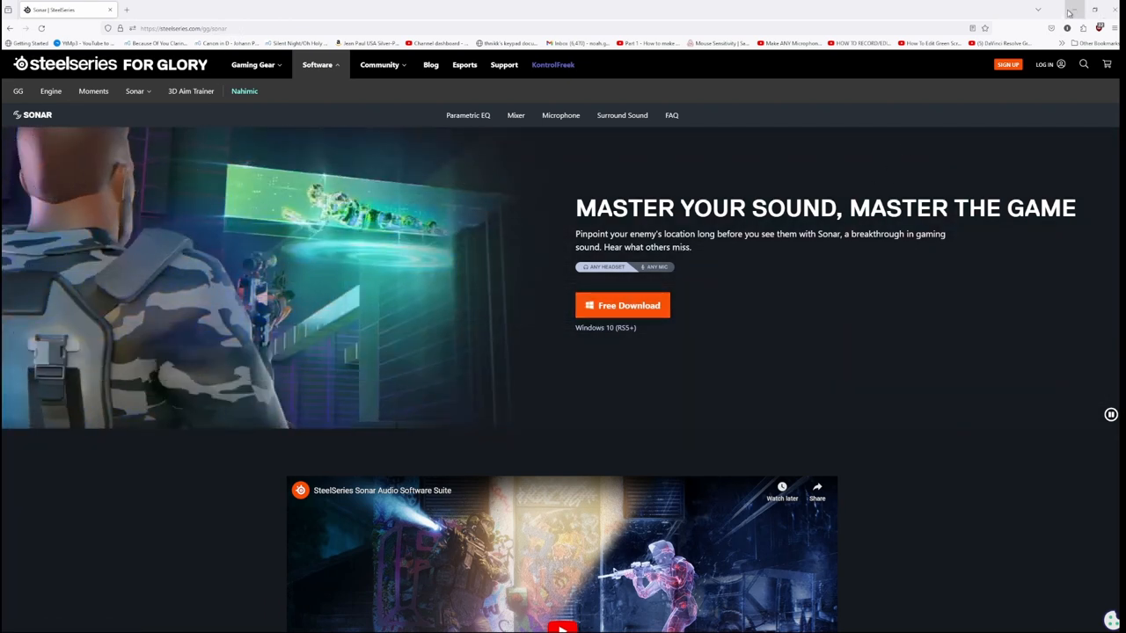
{"action": "left_click", "coordinate": [1107, 63]}
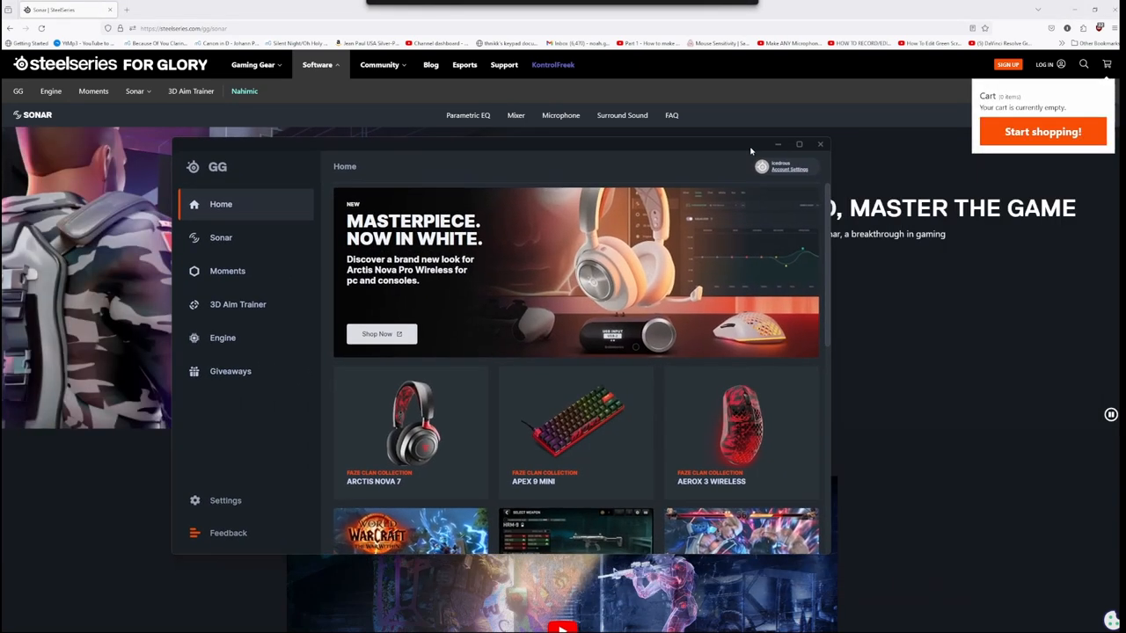
Maximize the GG window and go to the Sonar section's Mixer.
{"action": "left_click", "coordinate": [798, 144]}
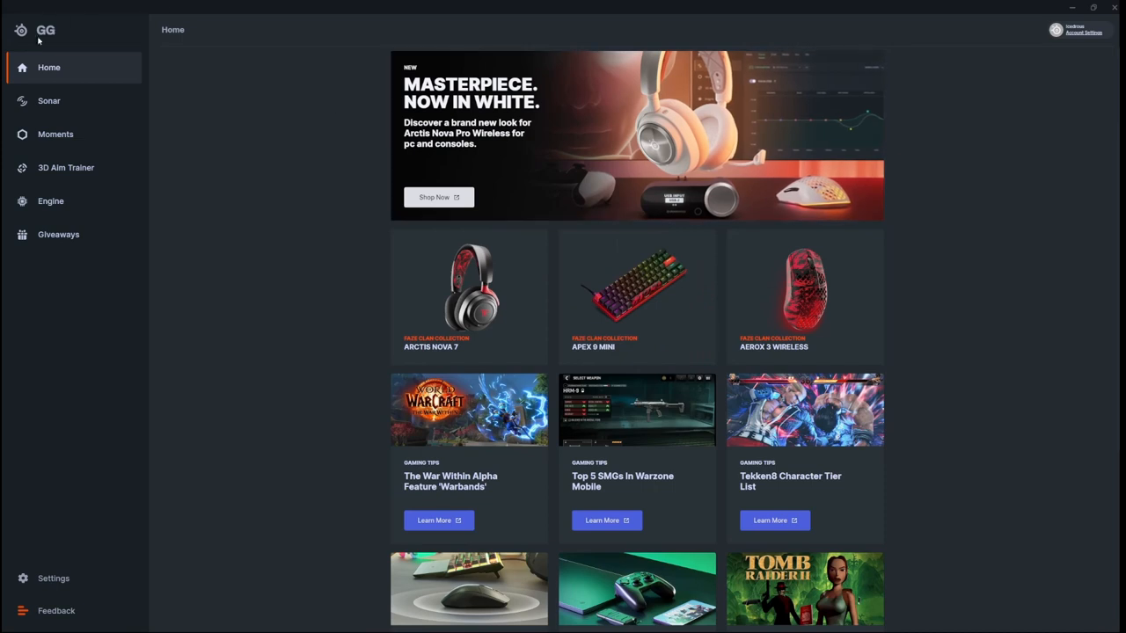
{"action": "mouse_move", "coordinate": [363, 91]}
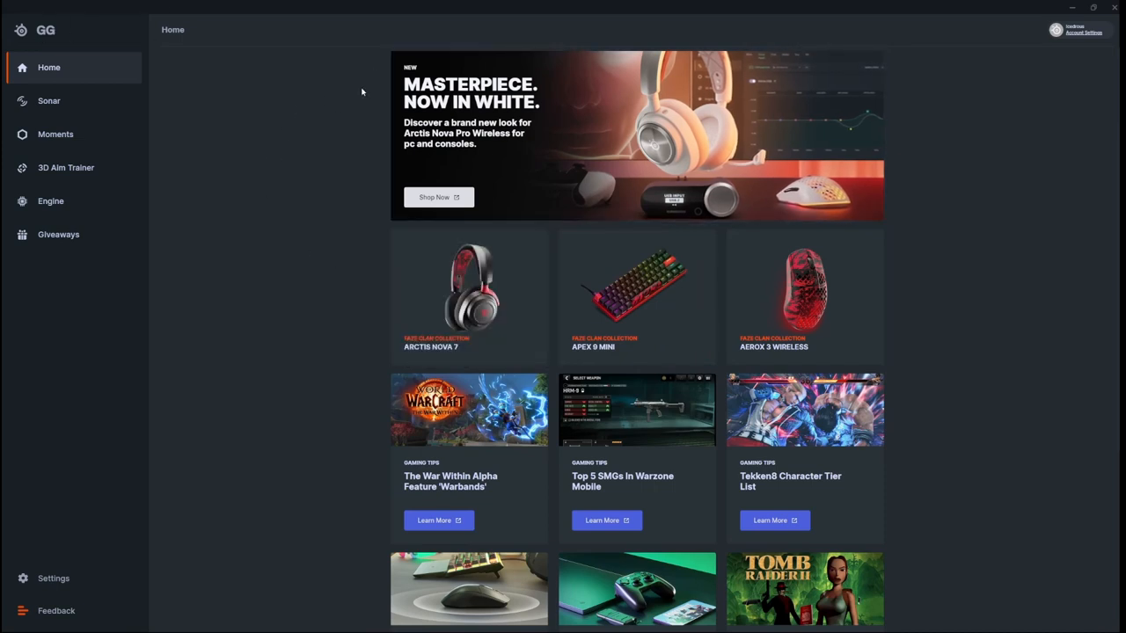
{"action": "mouse_move", "coordinate": [84, 127]}
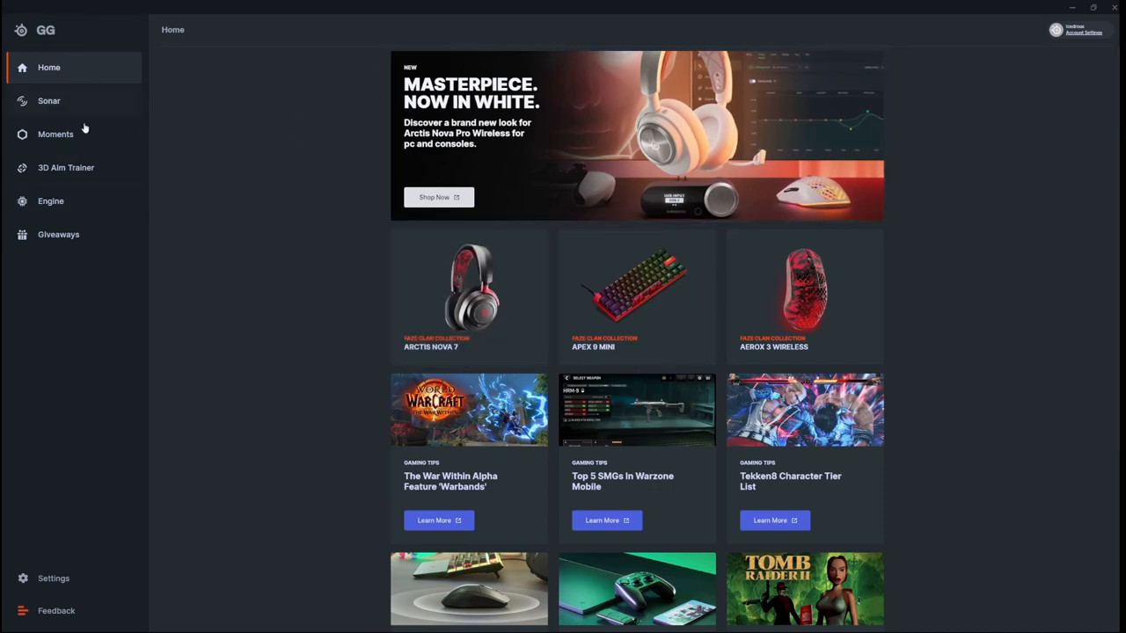
{"action": "mouse_move", "coordinate": [867, 306]}
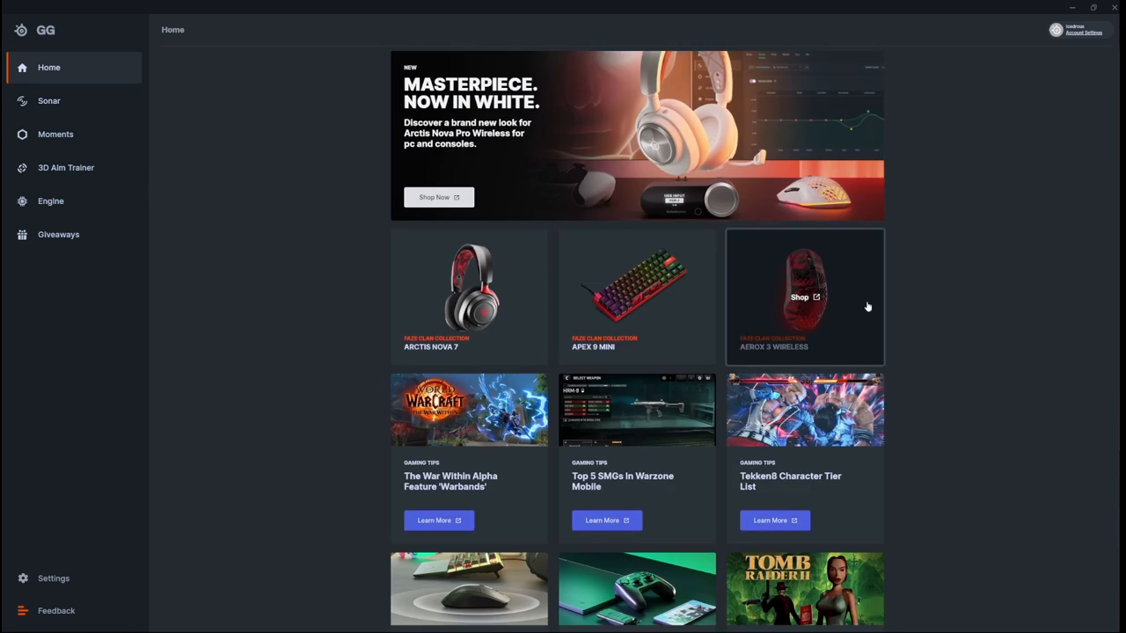
{"action": "mouse_move", "coordinate": [242, 189]}
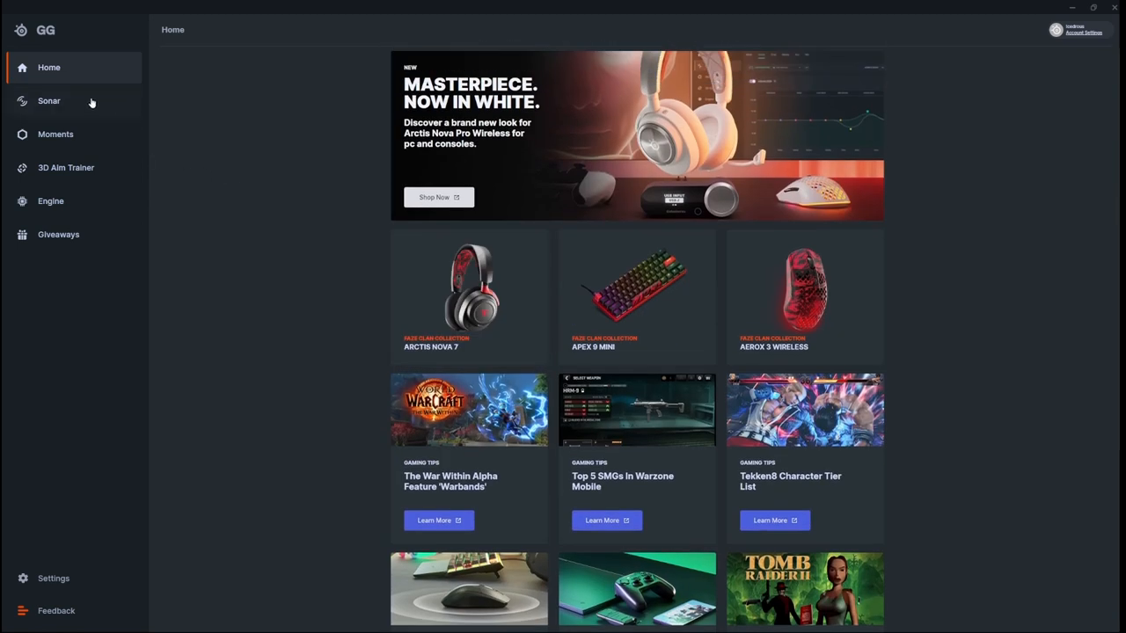
{"action": "mouse_move", "coordinate": [29, 113]}
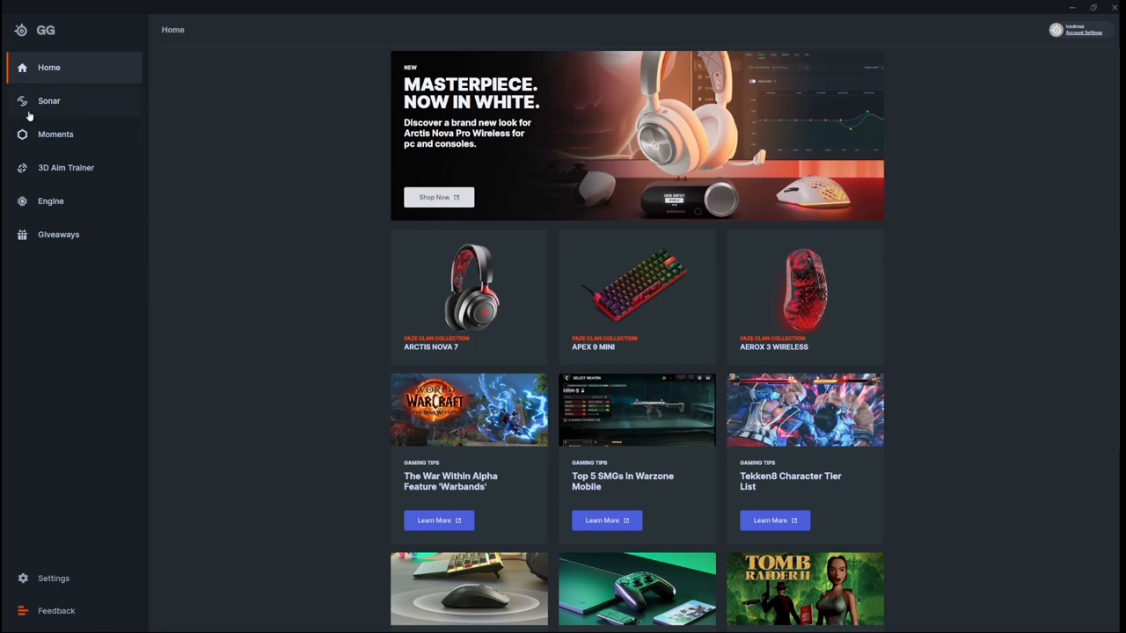
{"action": "mouse_move", "coordinate": [60, 108]}
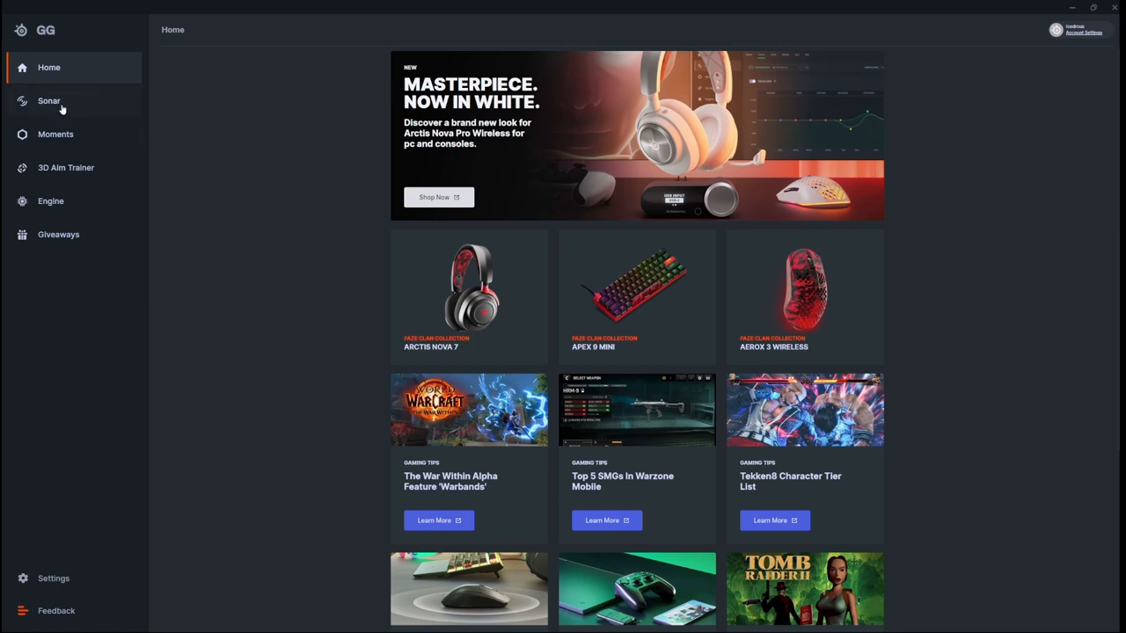
{"action": "left_click", "coordinate": [50, 99]}
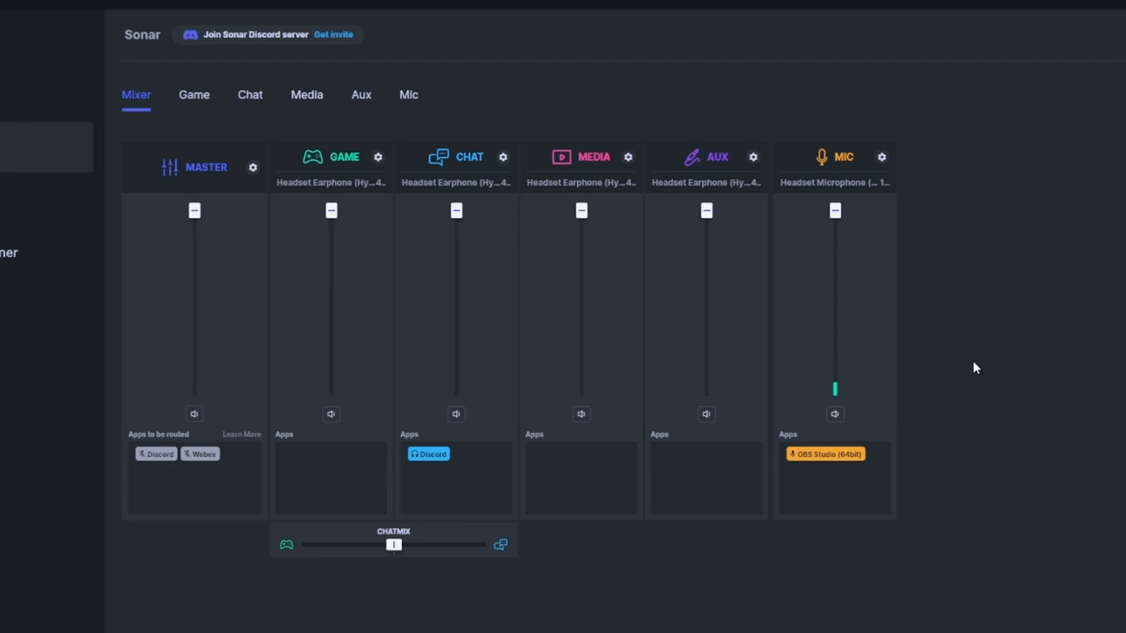
{"action": "mouse_move", "coordinate": [872, 177]}
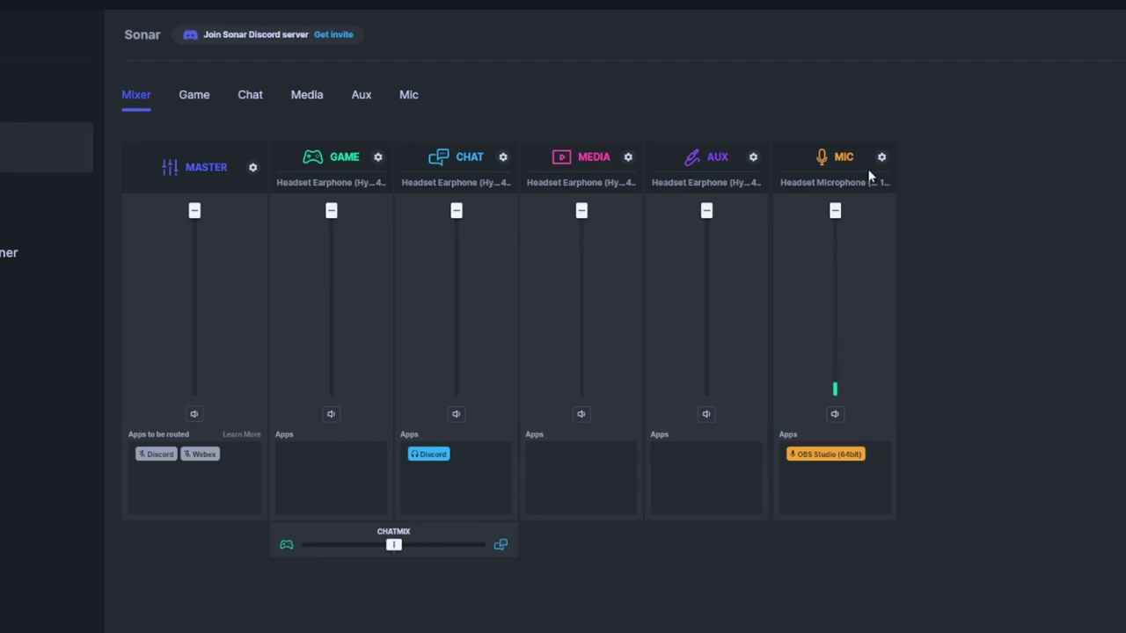
{"action": "mouse_move", "coordinate": [380, 212]}
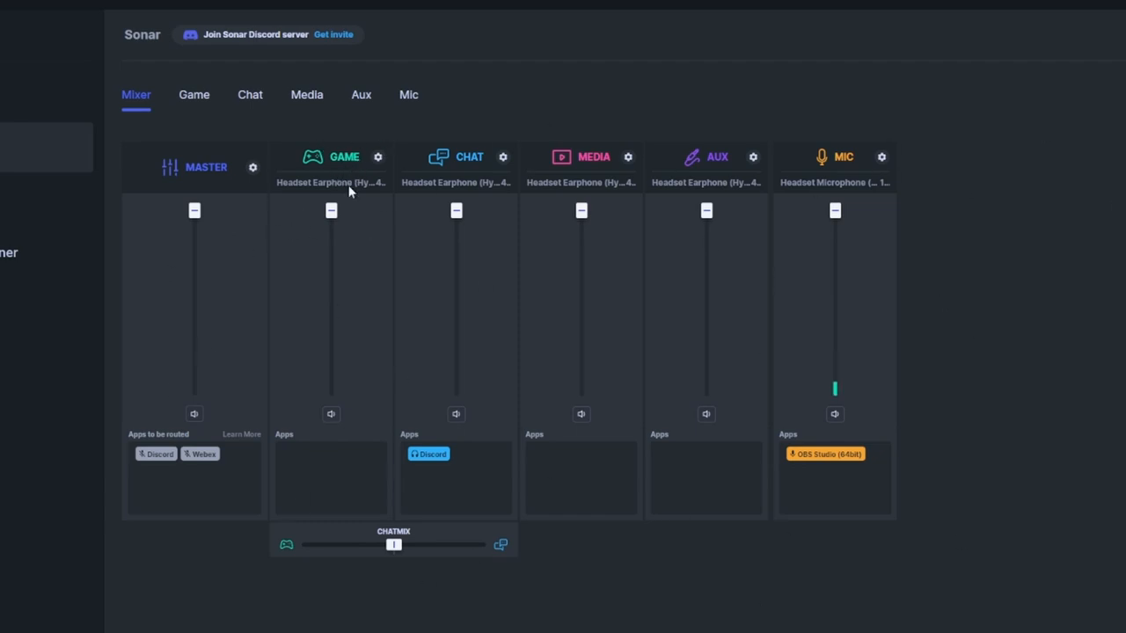
{"action": "mouse_move", "coordinate": [786, 219]}
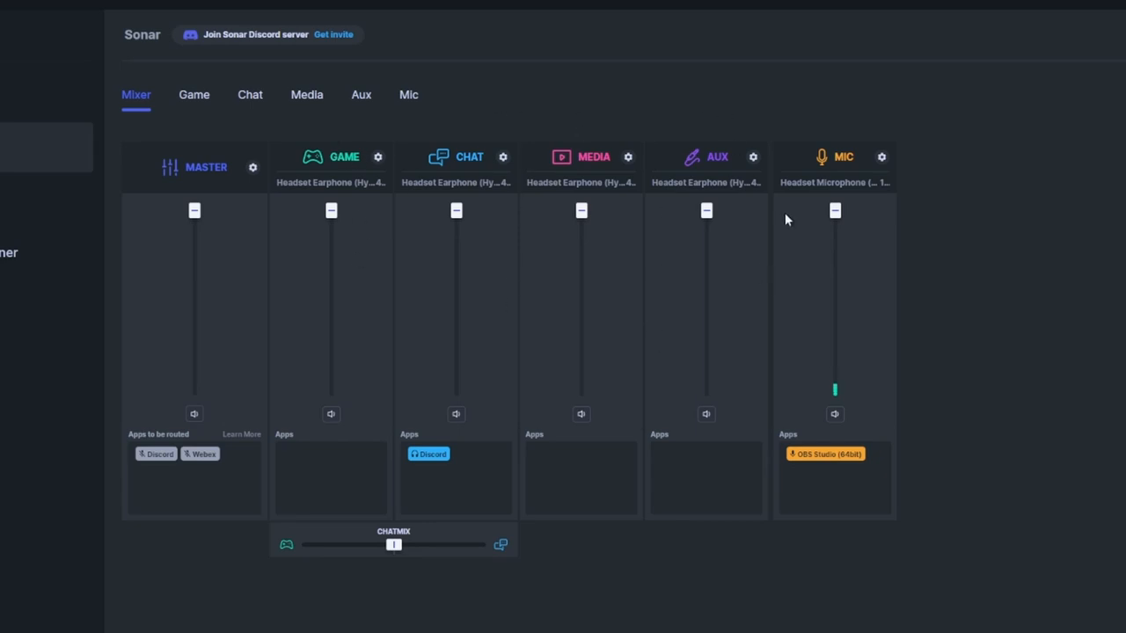
{"action": "mouse_move", "coordinate": [331, 191]}
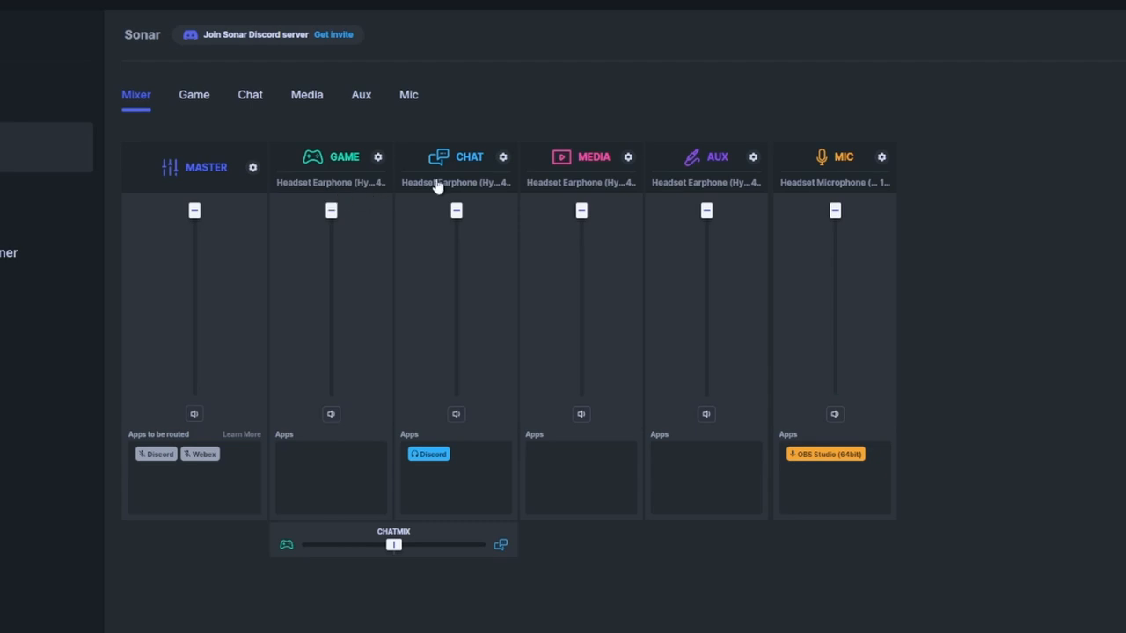
Review and close the playback settings of the Game and Media channels in the Sonar mixer.
{"action": "left_click", "coordinate": [376, 156]}
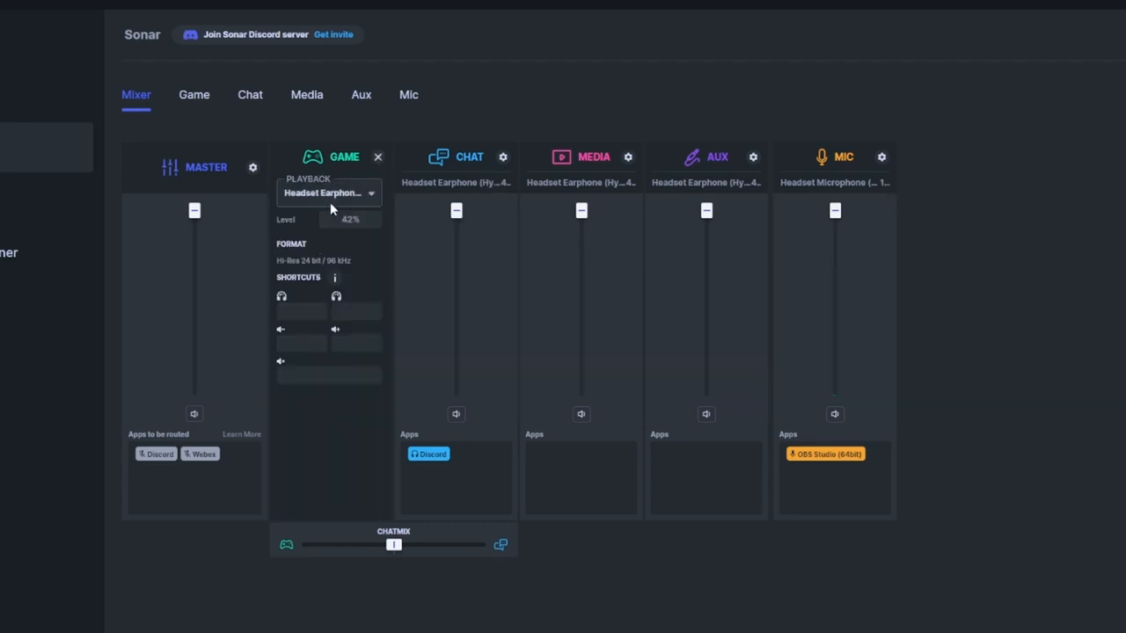
{"action": "left_click", "coordinate": [377, 156]}
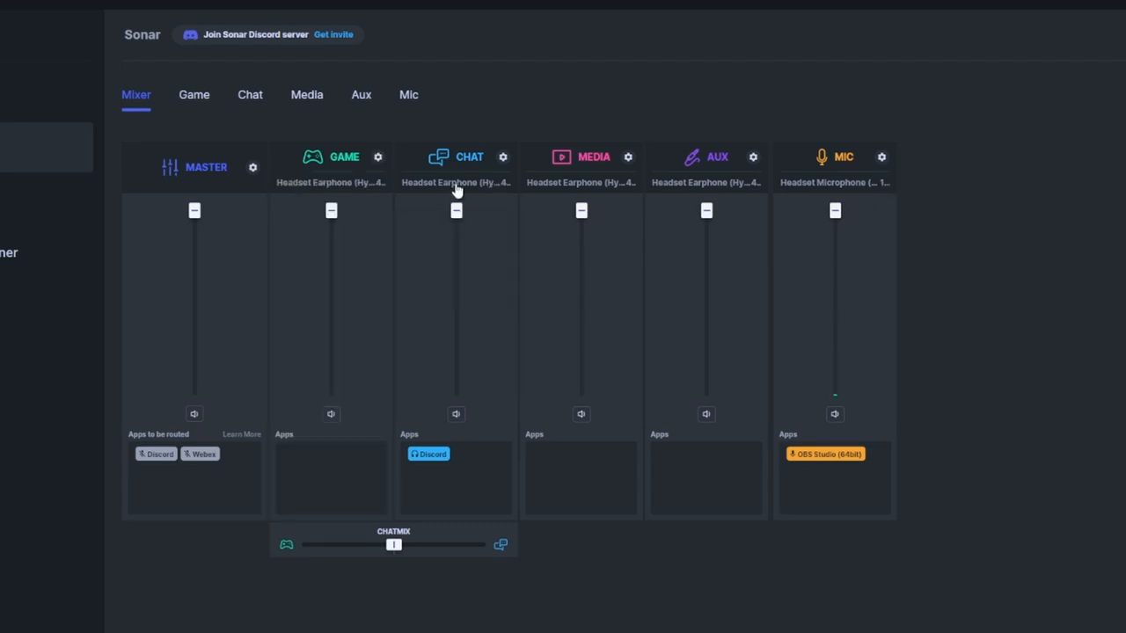
{"action": "left_click", "coordinate": [627, 156]}
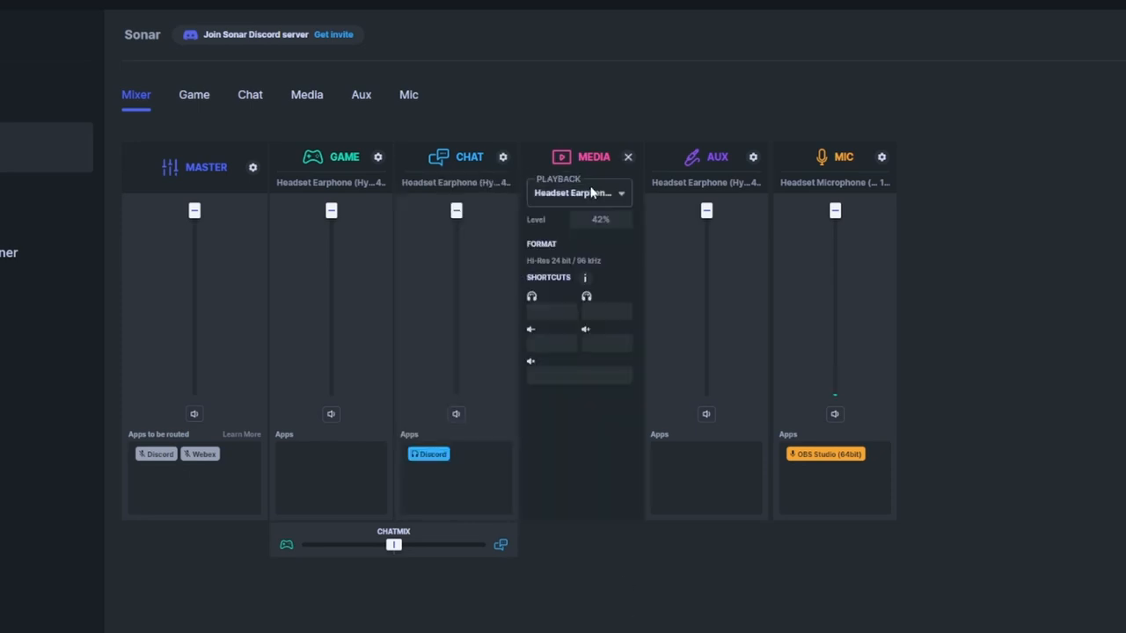
{"action": "left_click", "coordinate": [627, 156]}
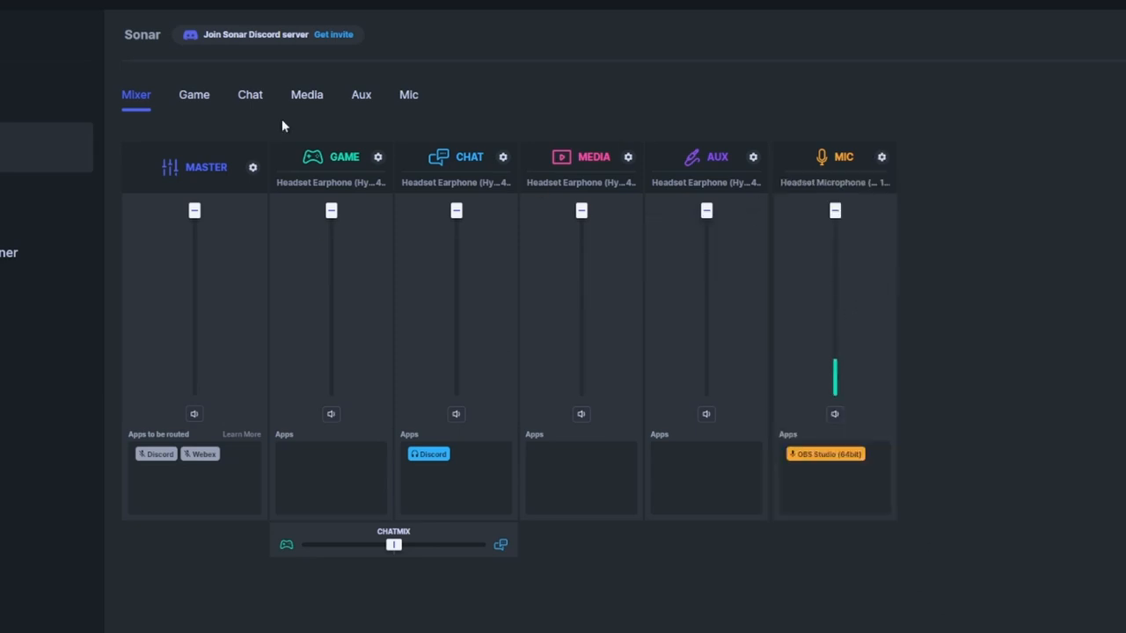
{"action": "mouse_move", "coordinate": [411, 95]}
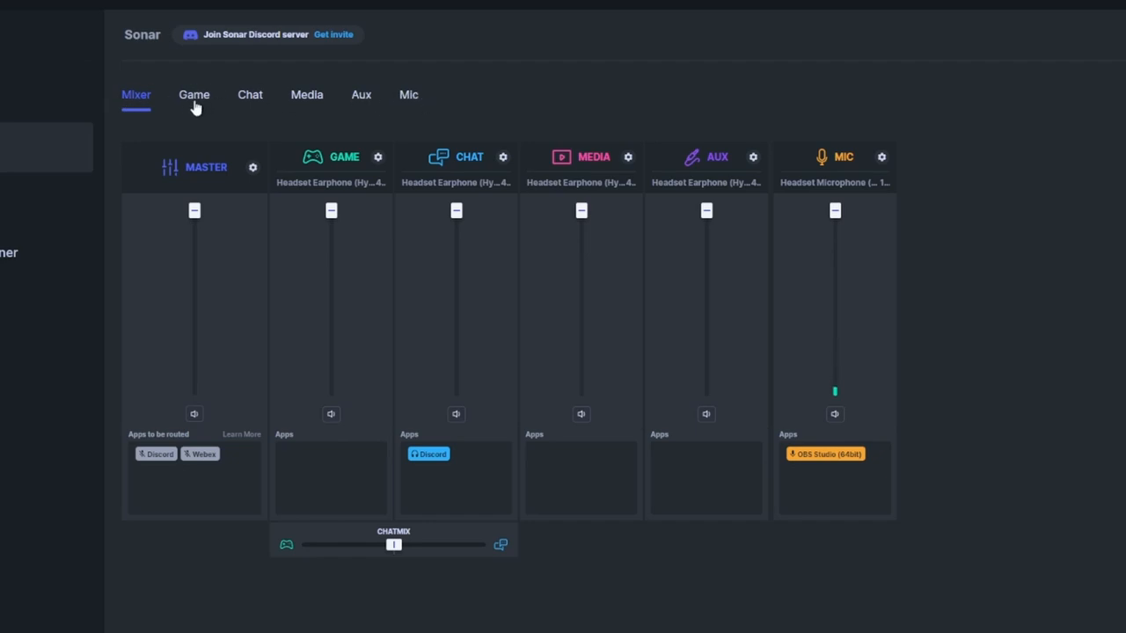
Browse the Game, Media and Mic tabs, then return to the Mixer overview.
{"action": "left_click", "coordinate": [194, 94]}
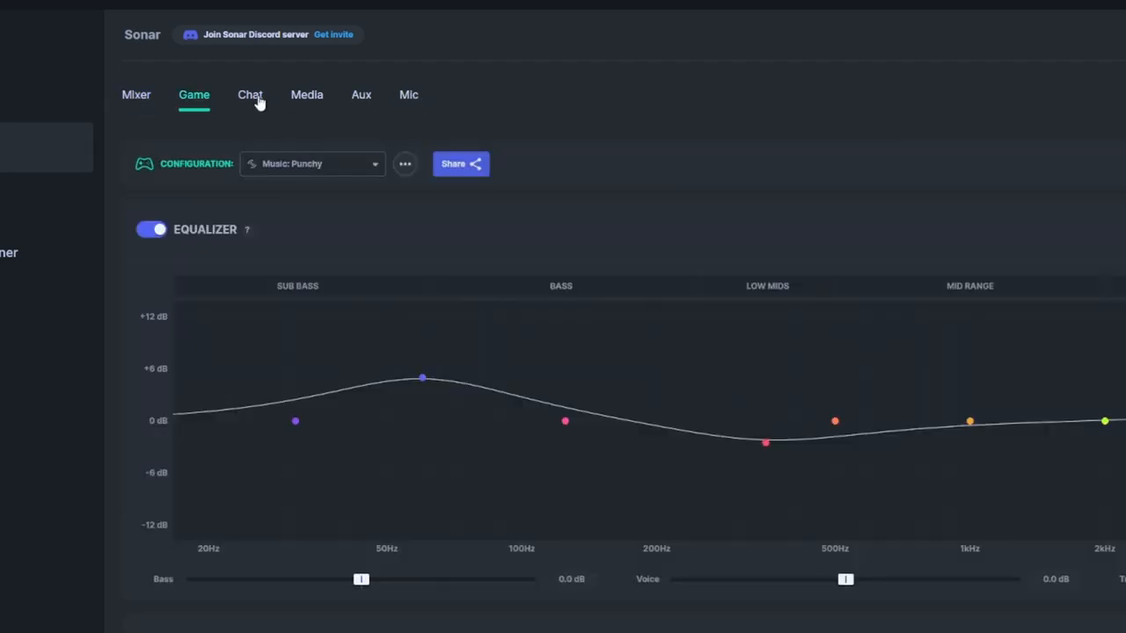
{"action": "left_click", "coordinate": [307, 94]}
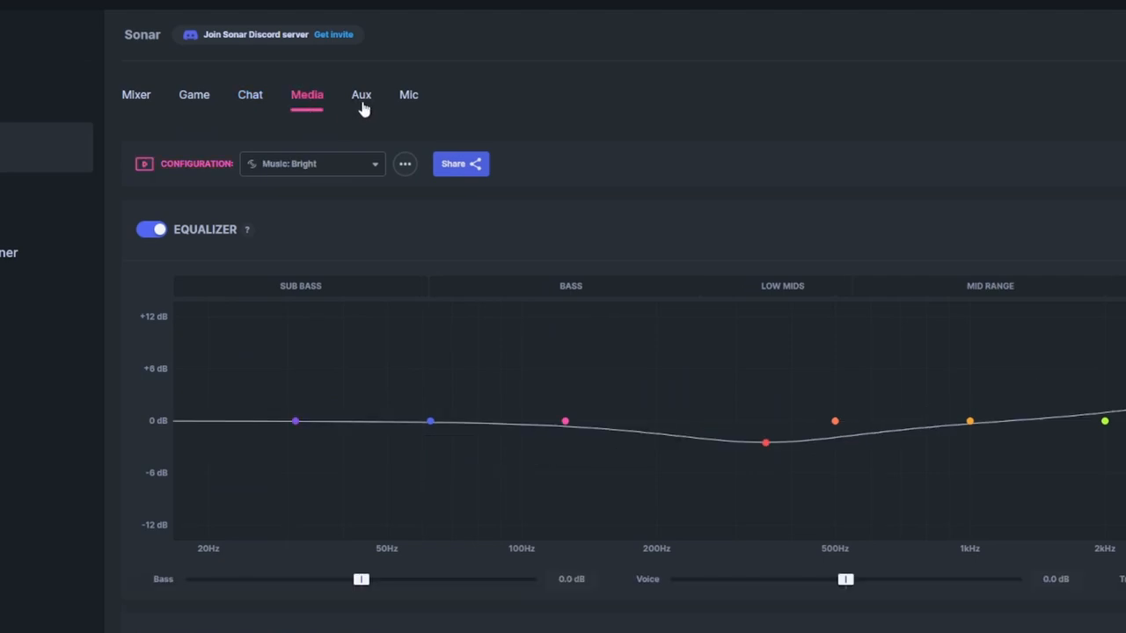
{"action": "left_click", "coordinate": [408, 95]}
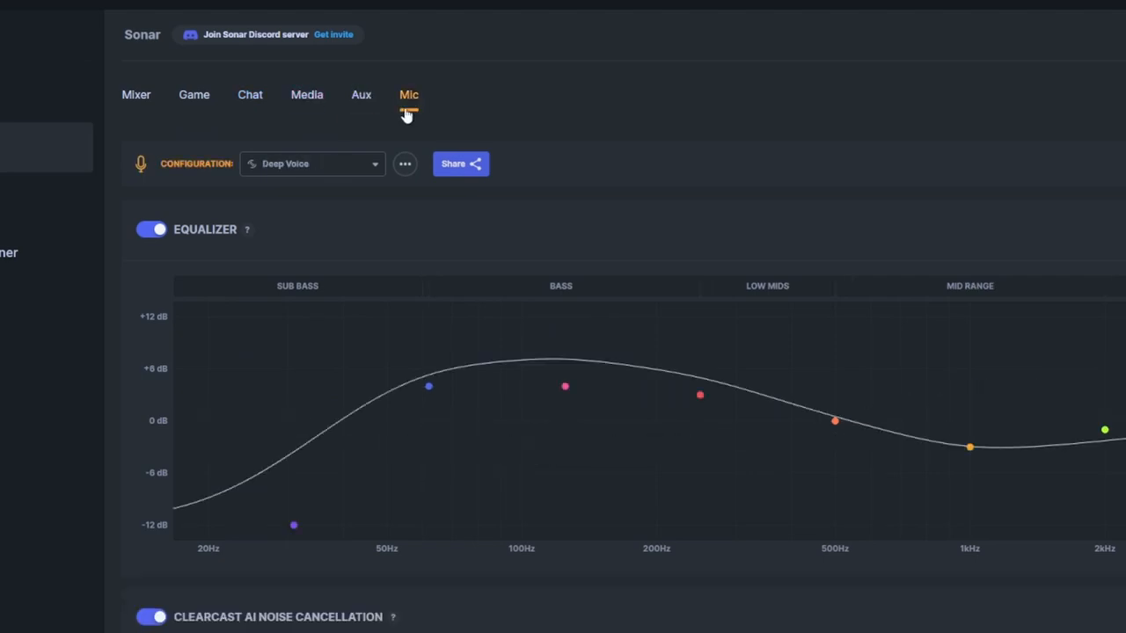
{"action": "left_click", "coordinate": [136, 94]}
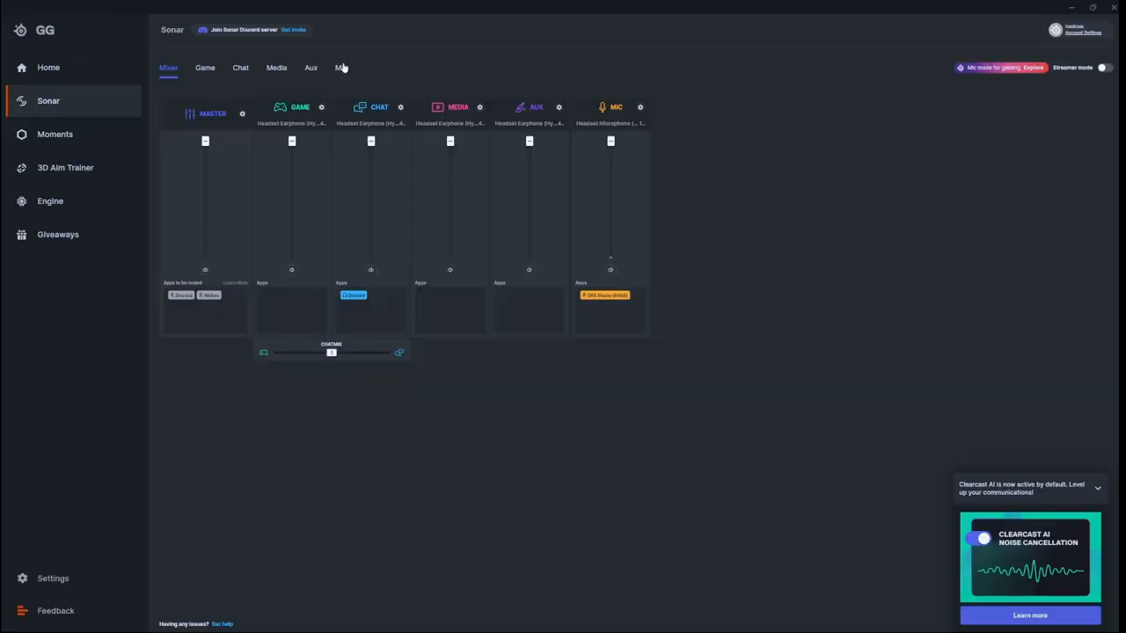
On the Mic tab, switch the configuration from Deep Voice to the flat Default preset.
{"action": "left_click", "coordinate": [342, 67]}
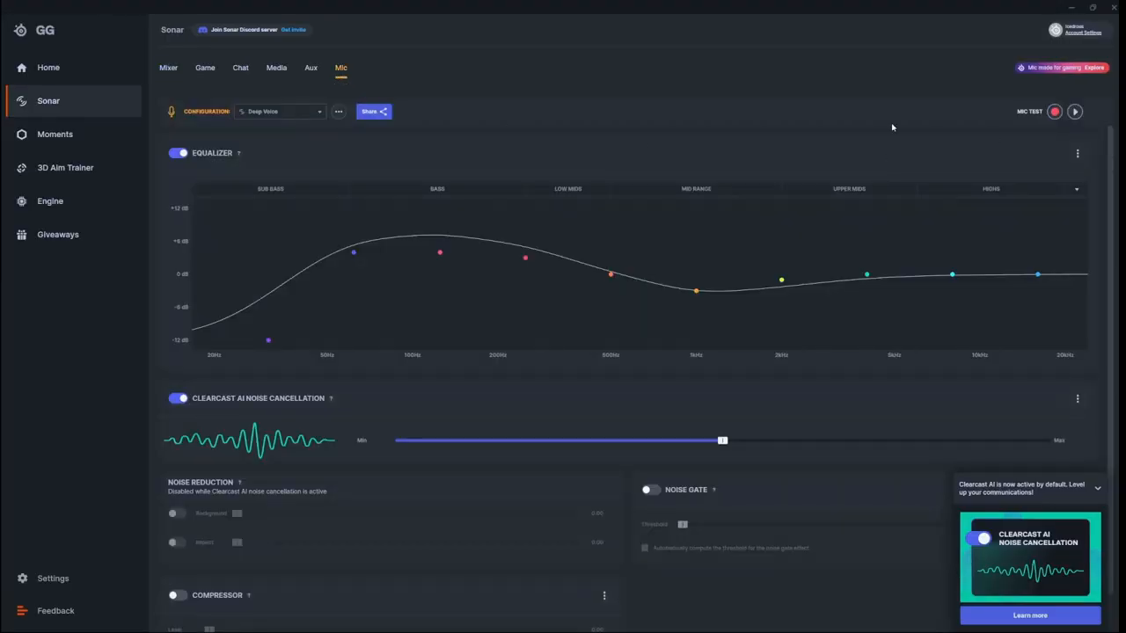
{"action": "left_click", "coordinate": [280, 111]}
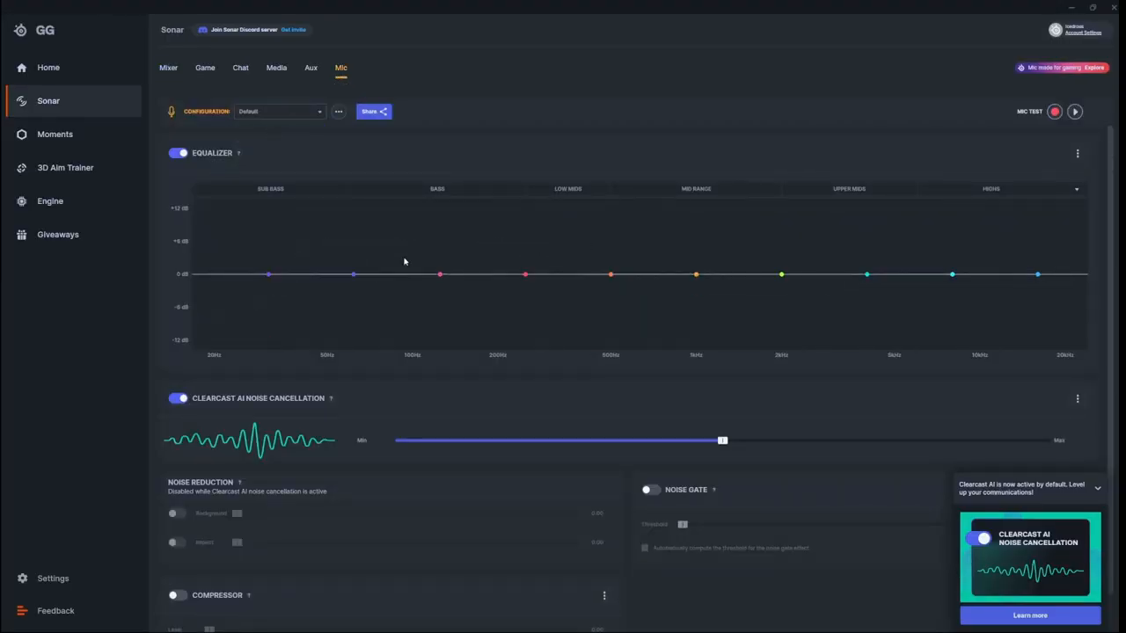
{"action": "mouse_move", "coordinate": [746, 301]}
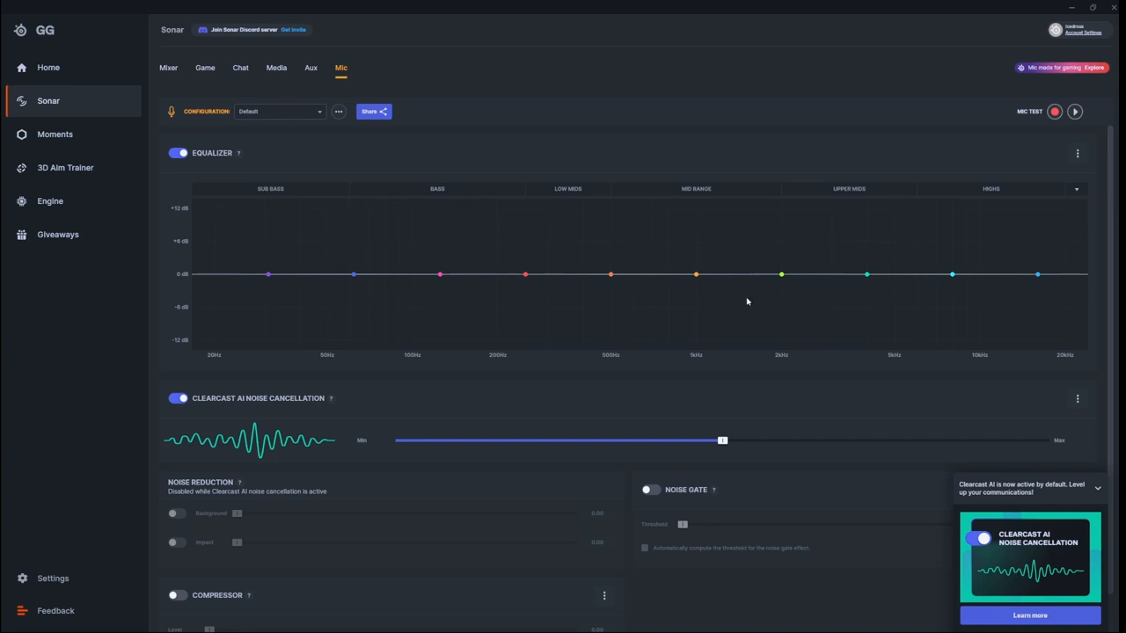
{"action": "mouse_move", "coordinate": [614, 304]}
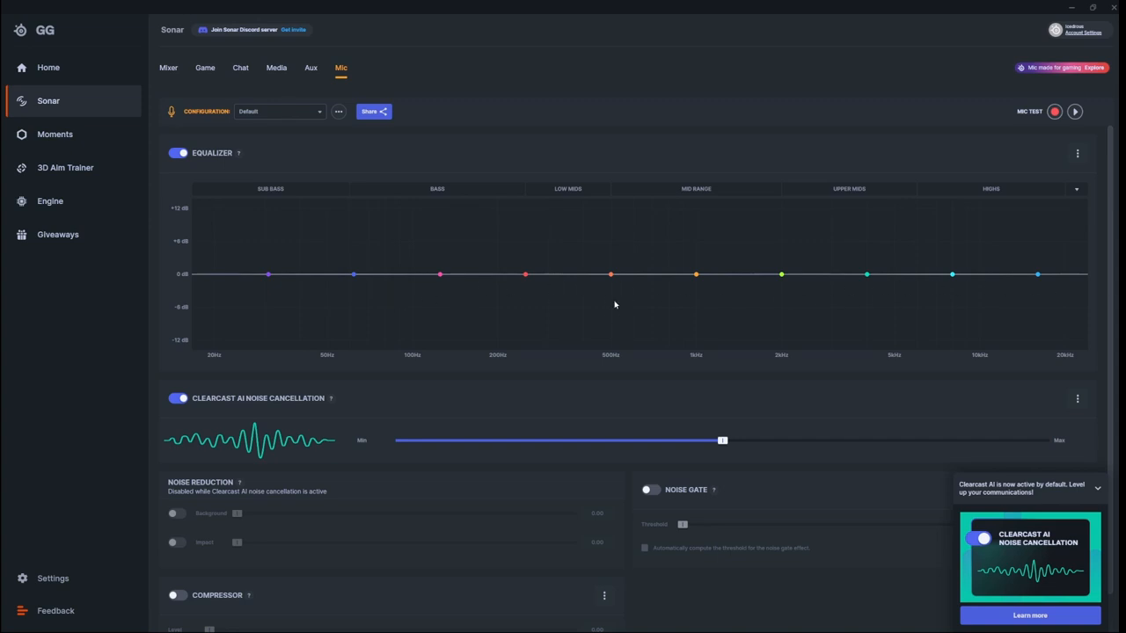
{"action": "mouse_move", "coordinate": [290, 129]}
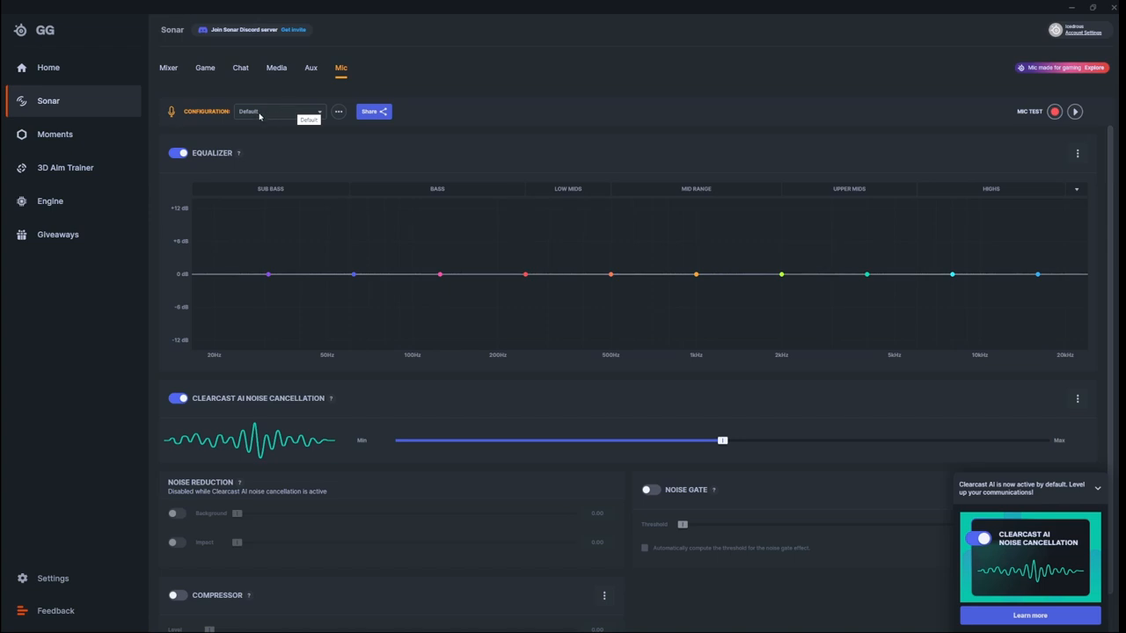
{"action": "mouse_move", "coordinate": [273, 109]}
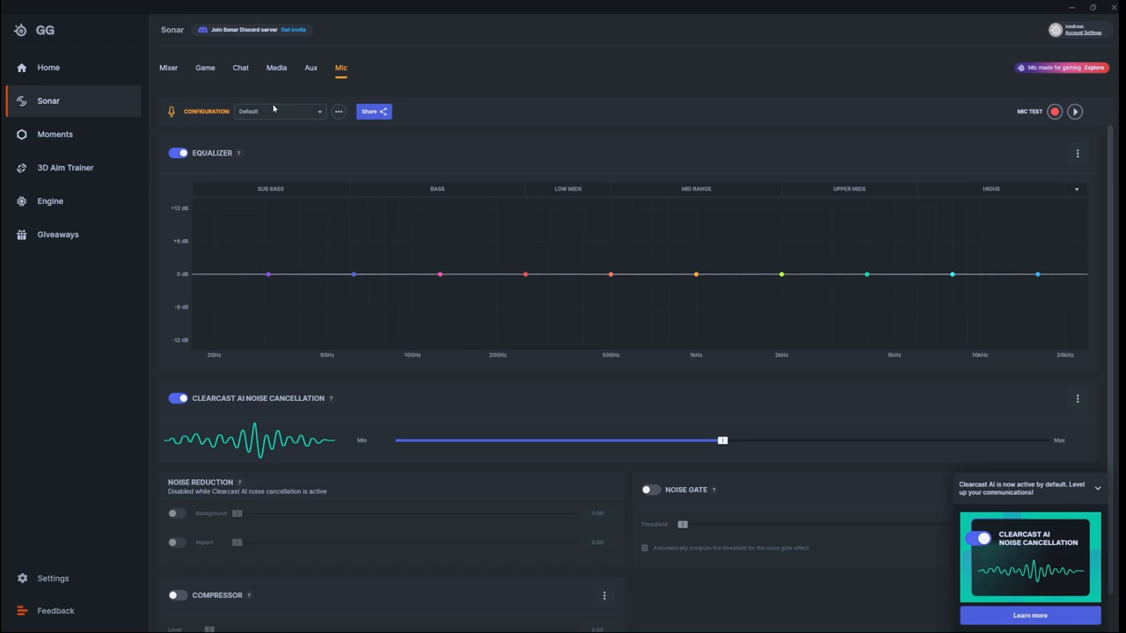
Choose Deep Voice from the microphone preset list to restore its shaped EQ curve.
{"action": "left_click", "coordinate": [282, 111]}
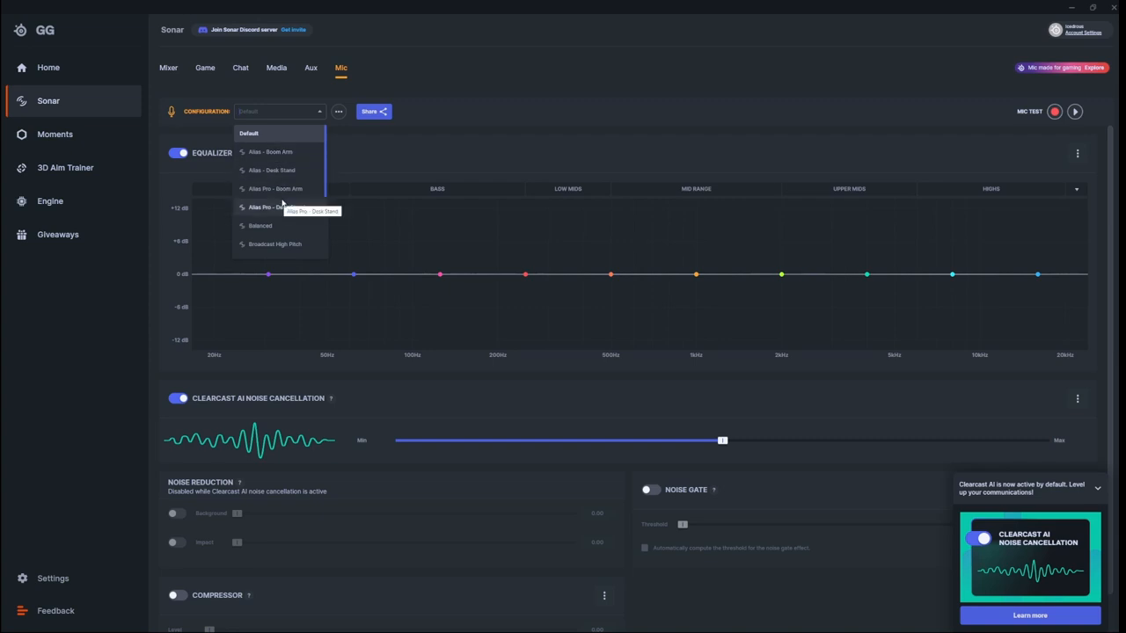
{"action": "mouse_move", "coordinate": [273, 151]}
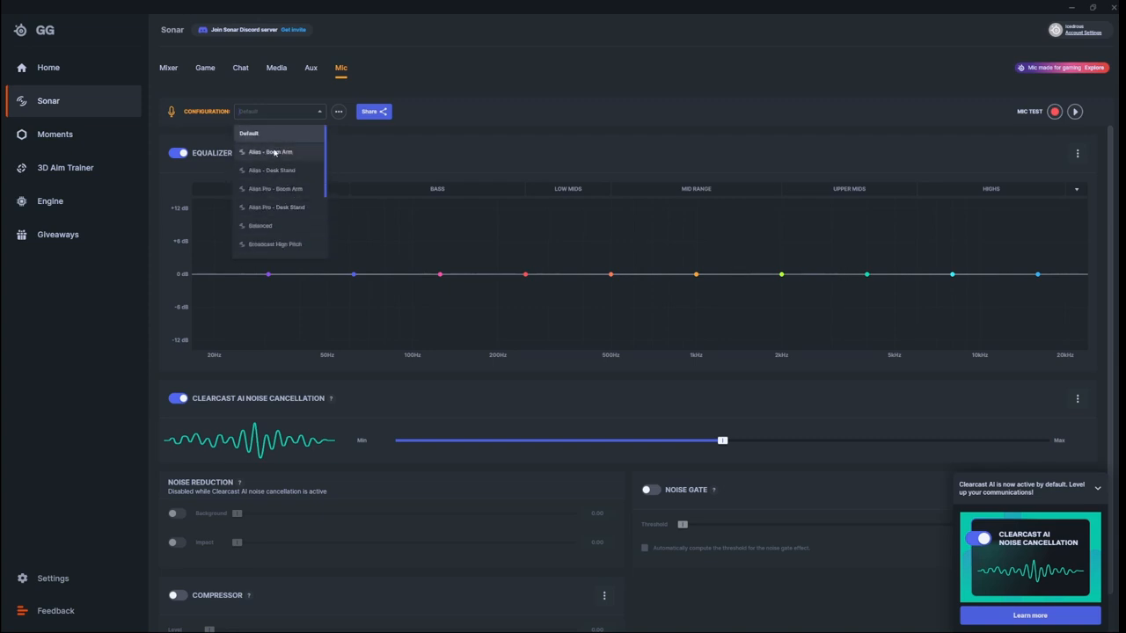
{"action": "mouse_move", "coordinate": [285, 156]}
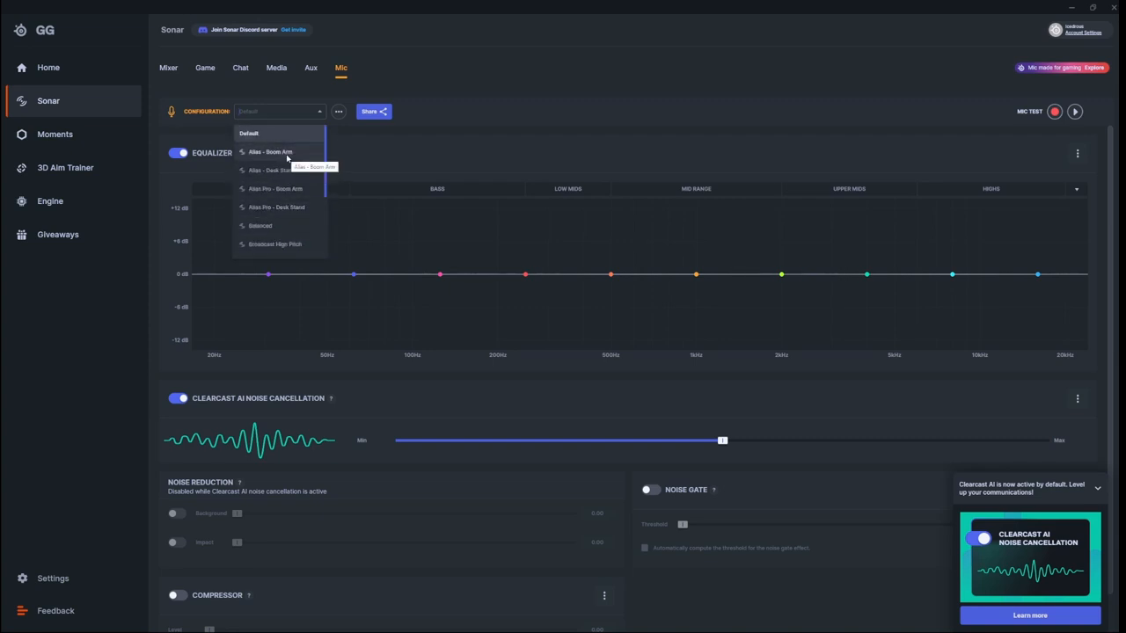
{"action": "mouse_move", "coordinate": [281, 157]}
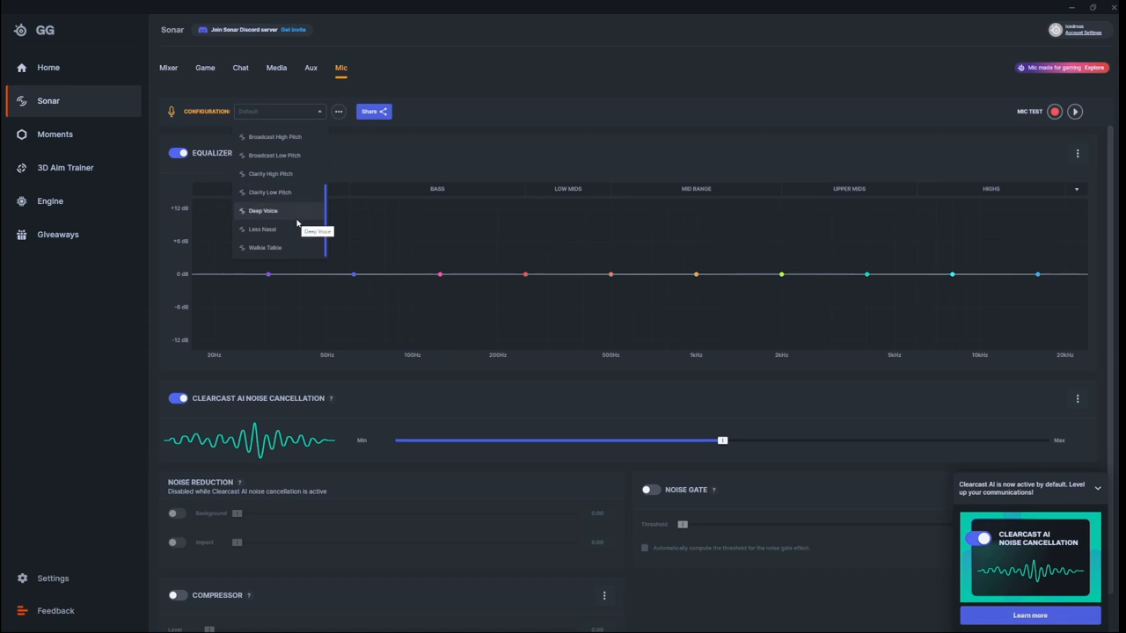
{"action": "left_click", "coordinate": [263, 210]}
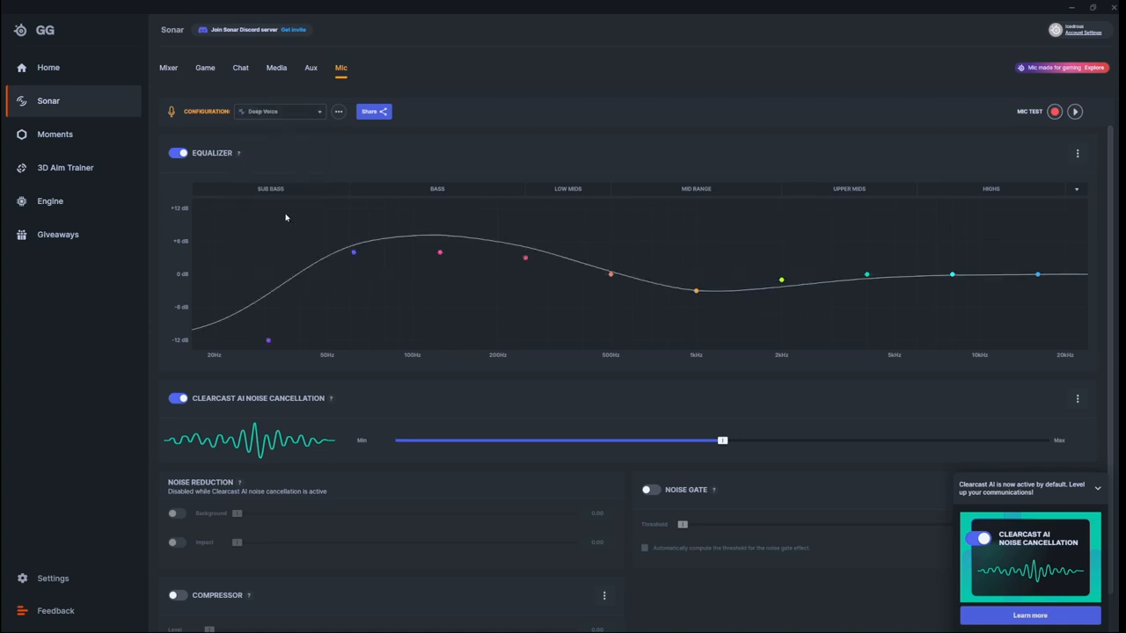
{"action": "mouse_move", "coordinate": [437, 153]}
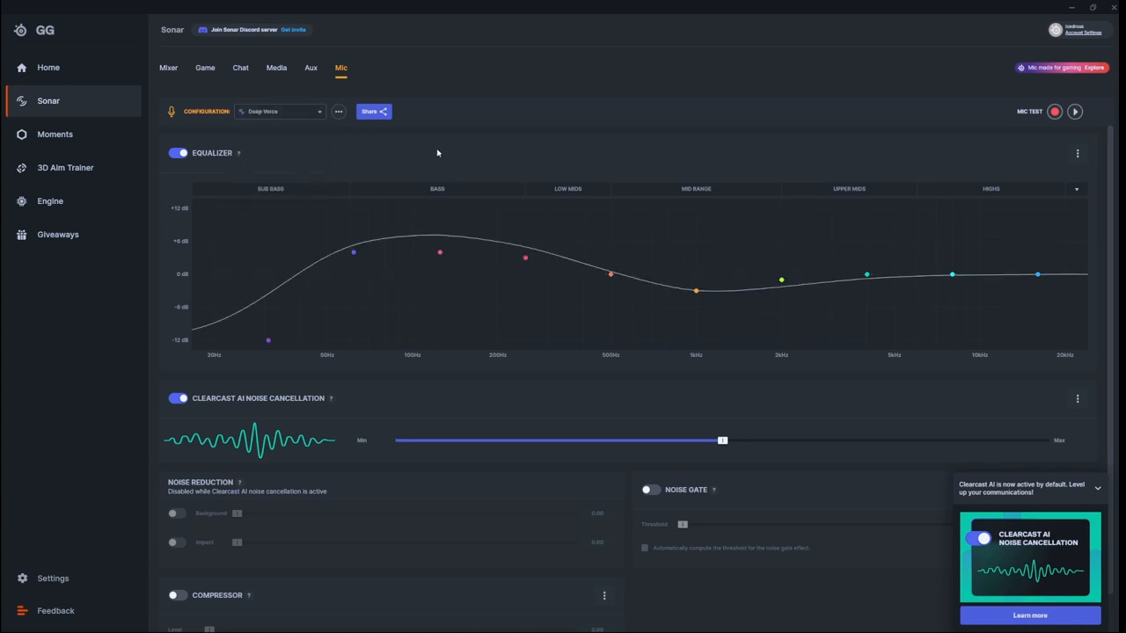
{"action": "mouse_move", "coordinate": [432, 150]}
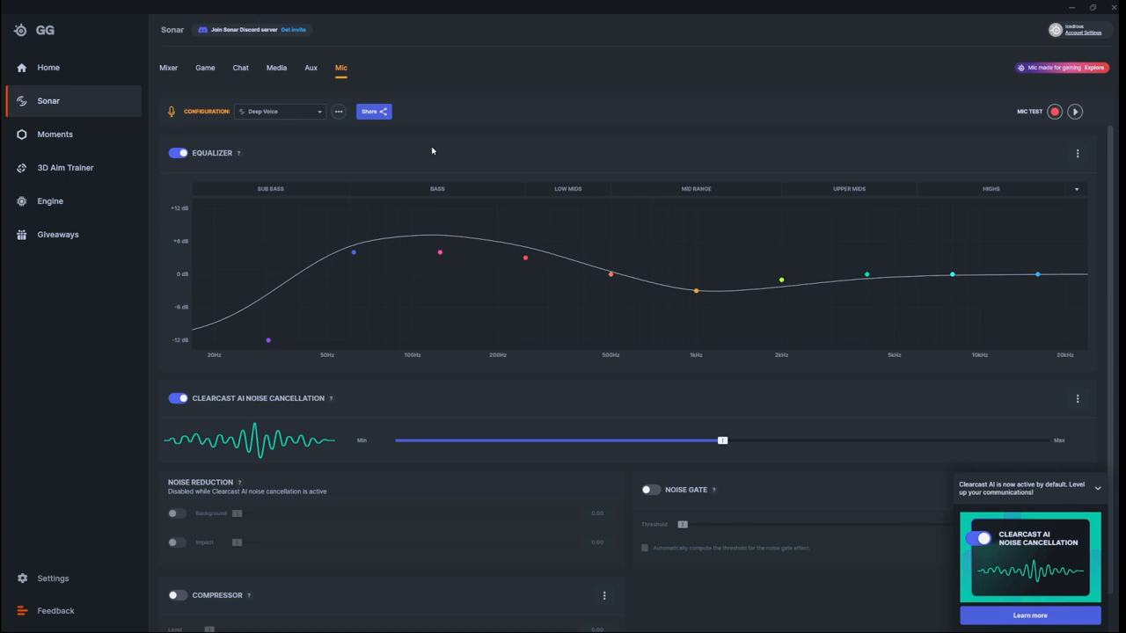
{"action": "mouse_move", "coordinate": [412, 148]}
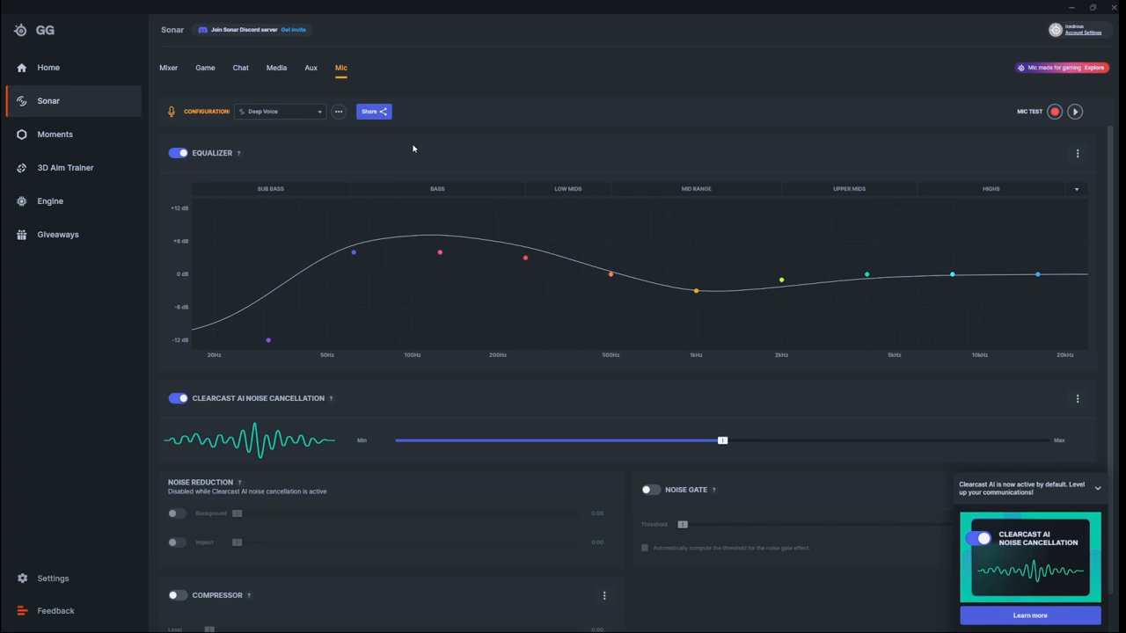
{"action": "mouse_move", "coordinate": [522, 385]}
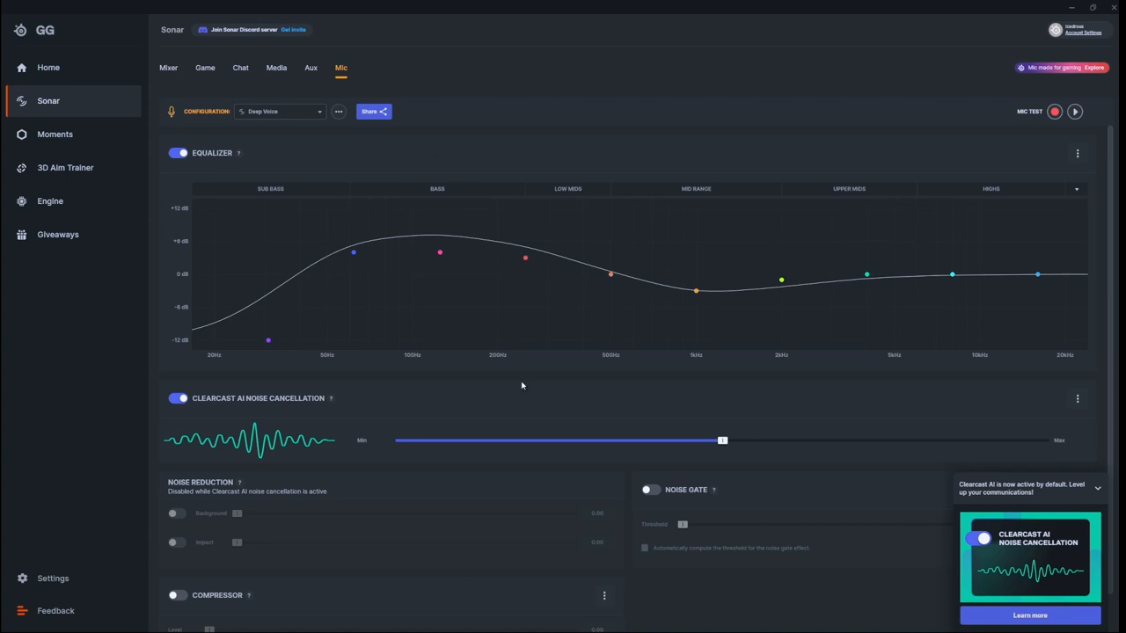
{"action": "mouse_move", "coordinate": [512, 384]}
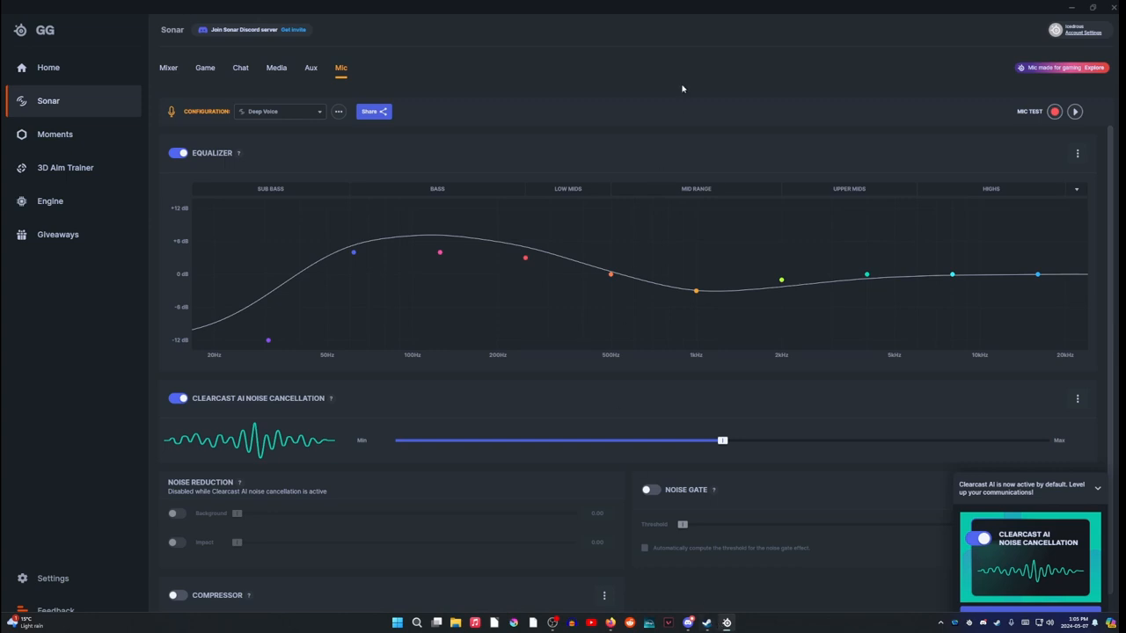
{"action": "mouse_move", "coordinate": [597, 111]}
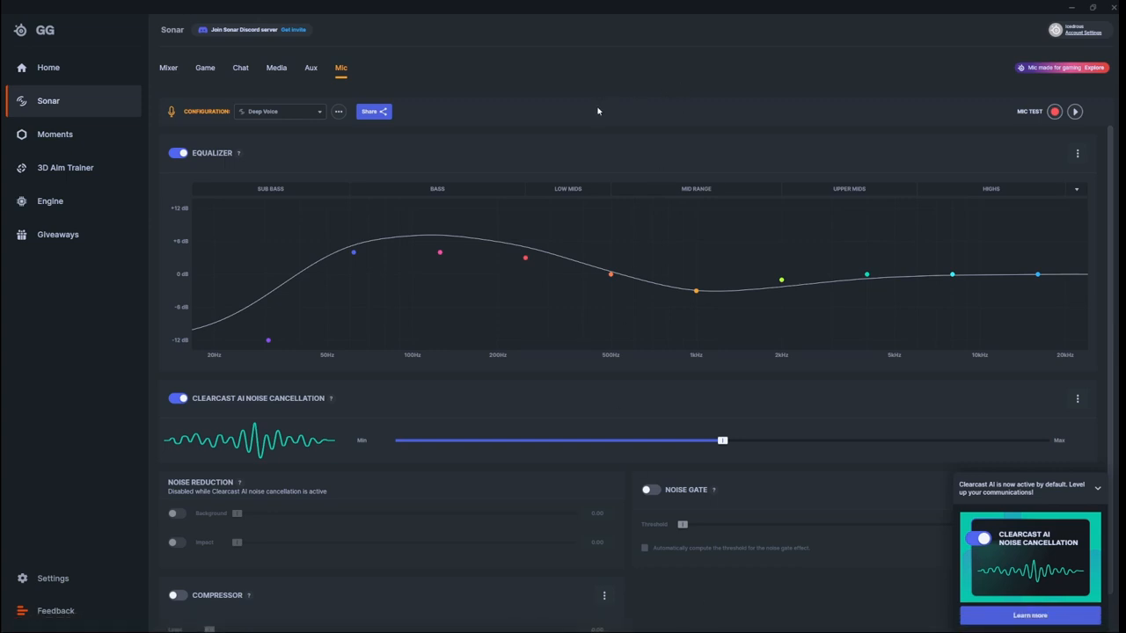
{"action": "mouse_move", "coordinate": [595, 114]}
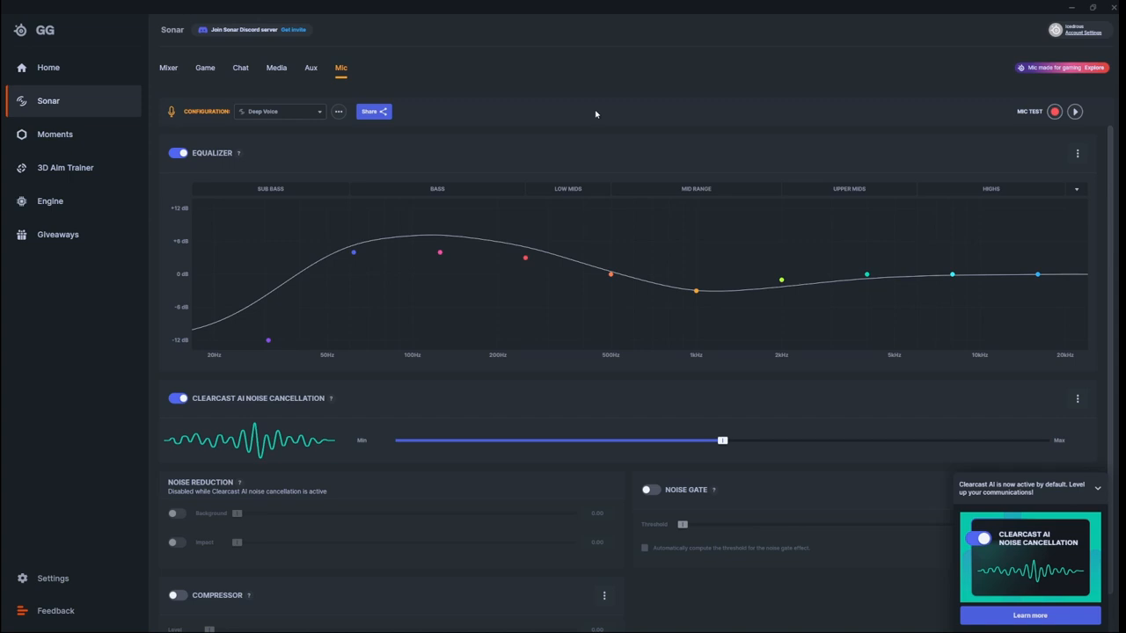
{"action": "mouse_move", "coordinate": [813, 98]}
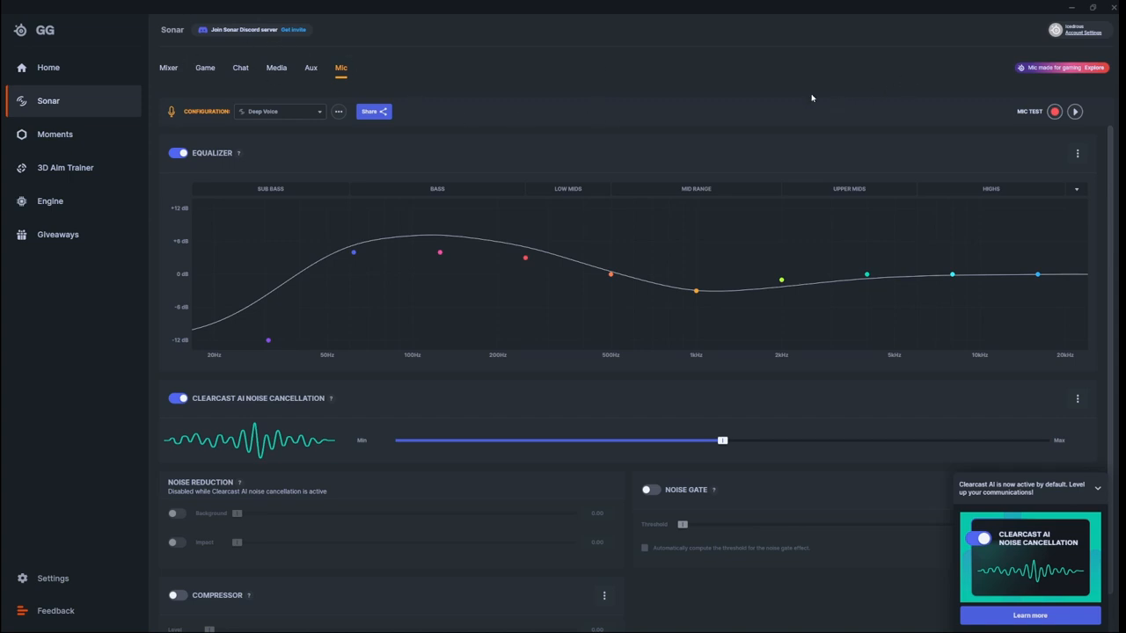
{"action": "mouse_move", "coordinate": [679, 107]}
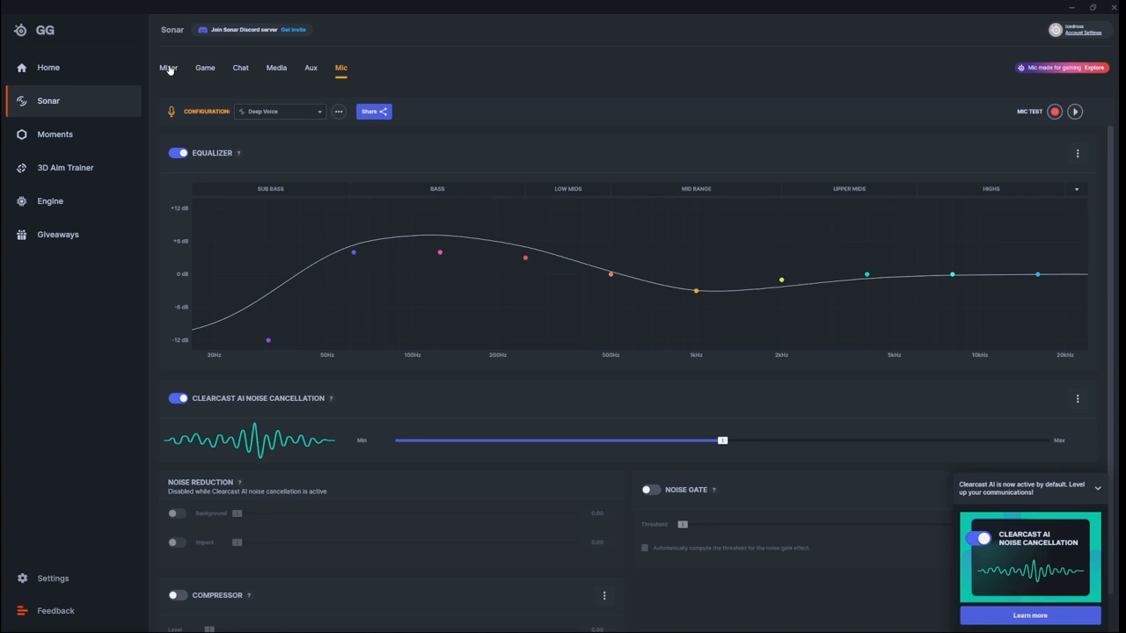
{"action": "mouse_move", "coordinate": [784, 188]}
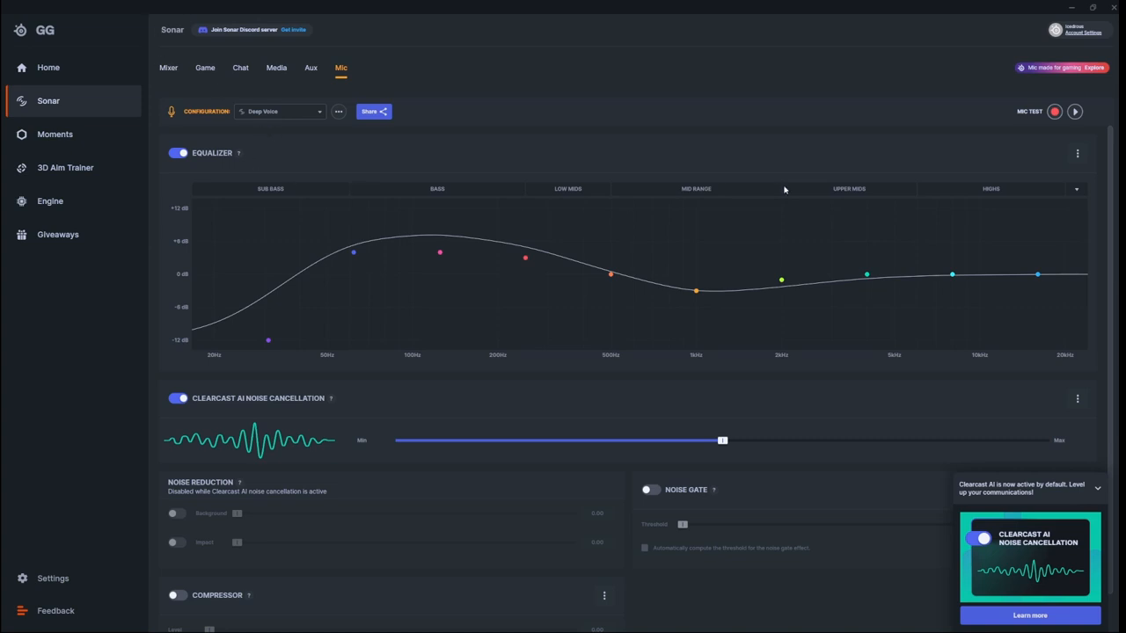
{"action": "left_click", "coordinate": [164, 67]}
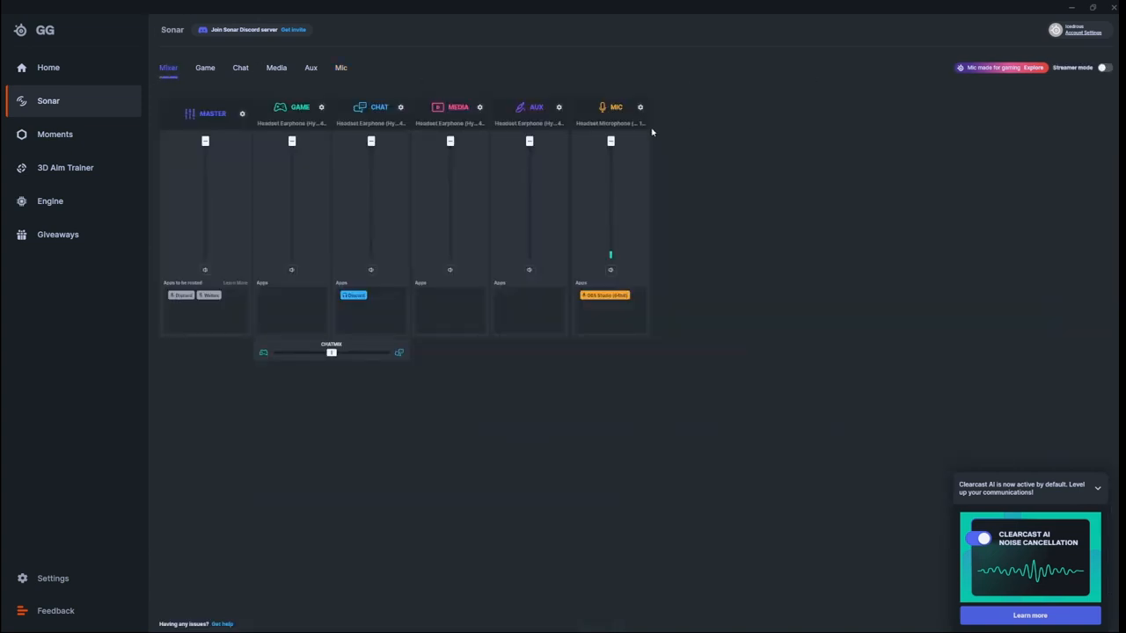
{"action": "left_click", "coordinate": [609, 129]}
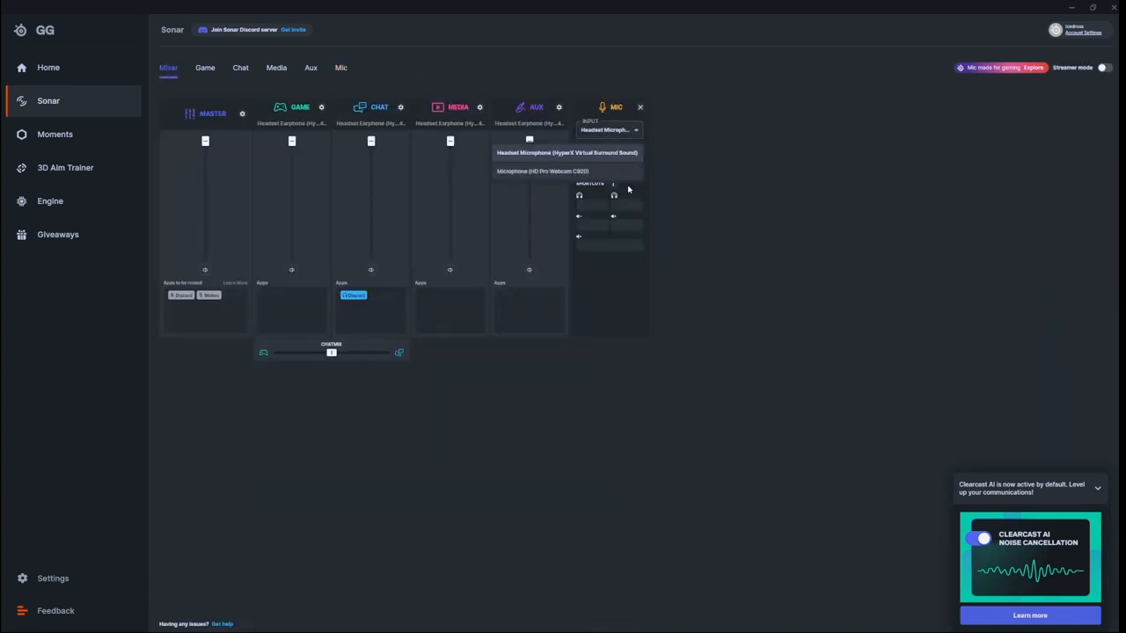
{"action": "left_click", "coordinate": [346, 67]}
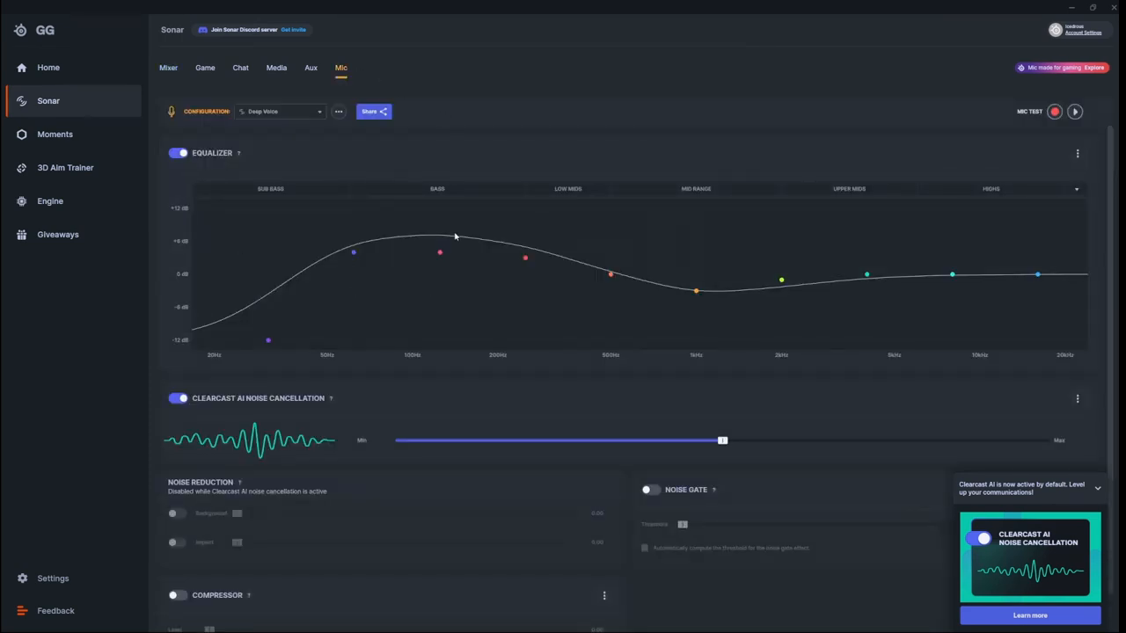
{"action": "mouse_move", "coordinate": [510, 205]}
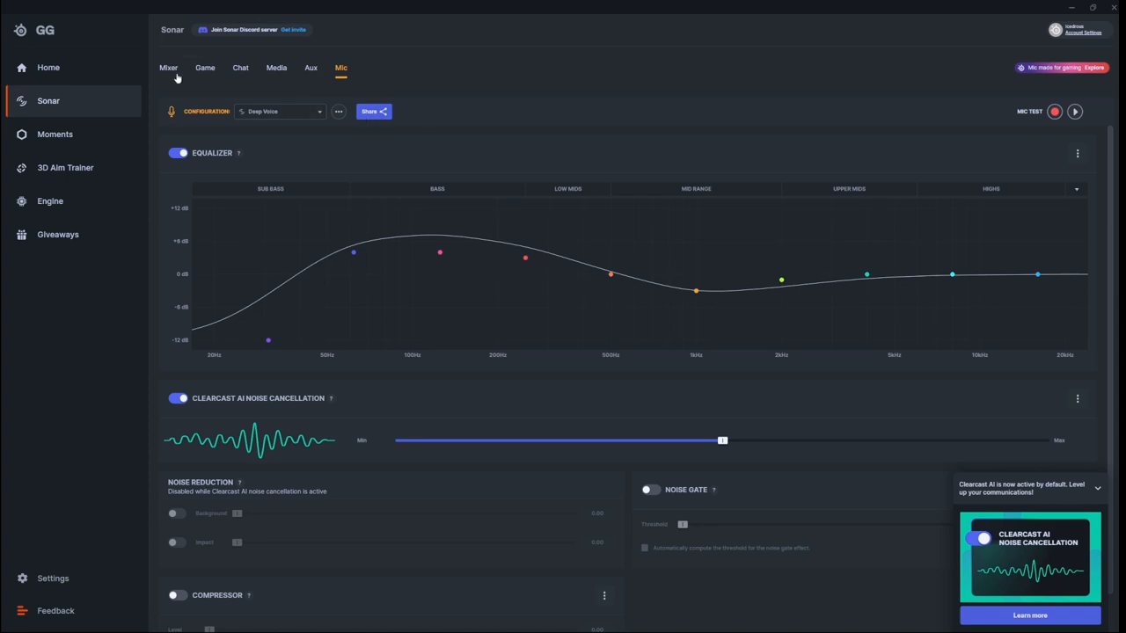
{"action": "mouse_move", "coordinate": [197, 111]}
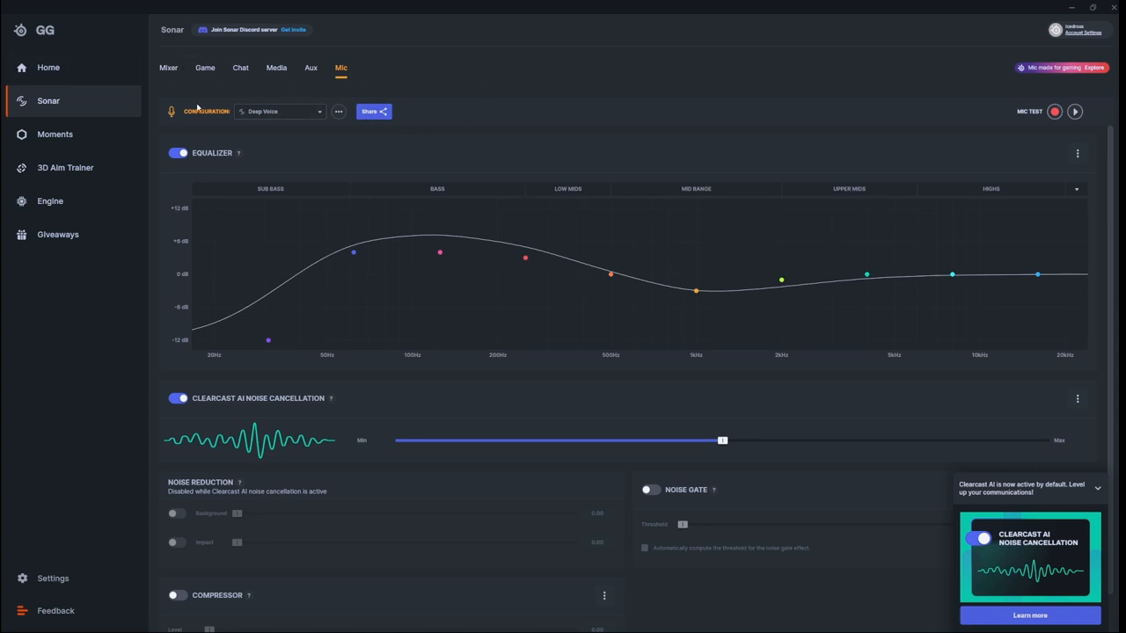
{"action": "mouse_move", "coordinate": [586, 177]}
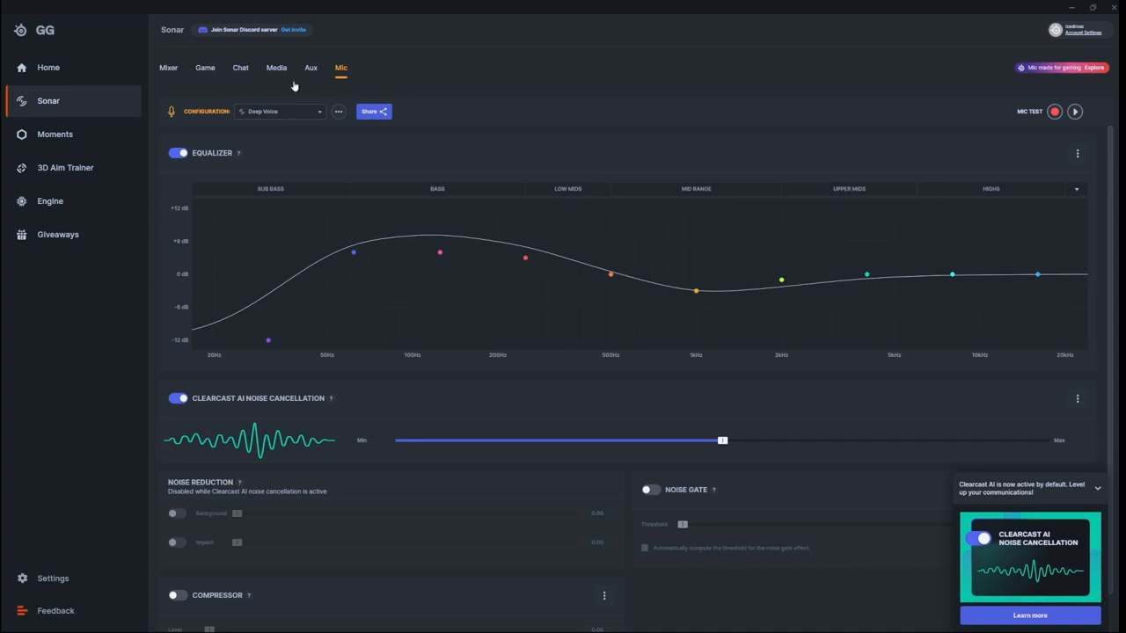
{"action": "mouse_move", "coordinate": [551, 114]}
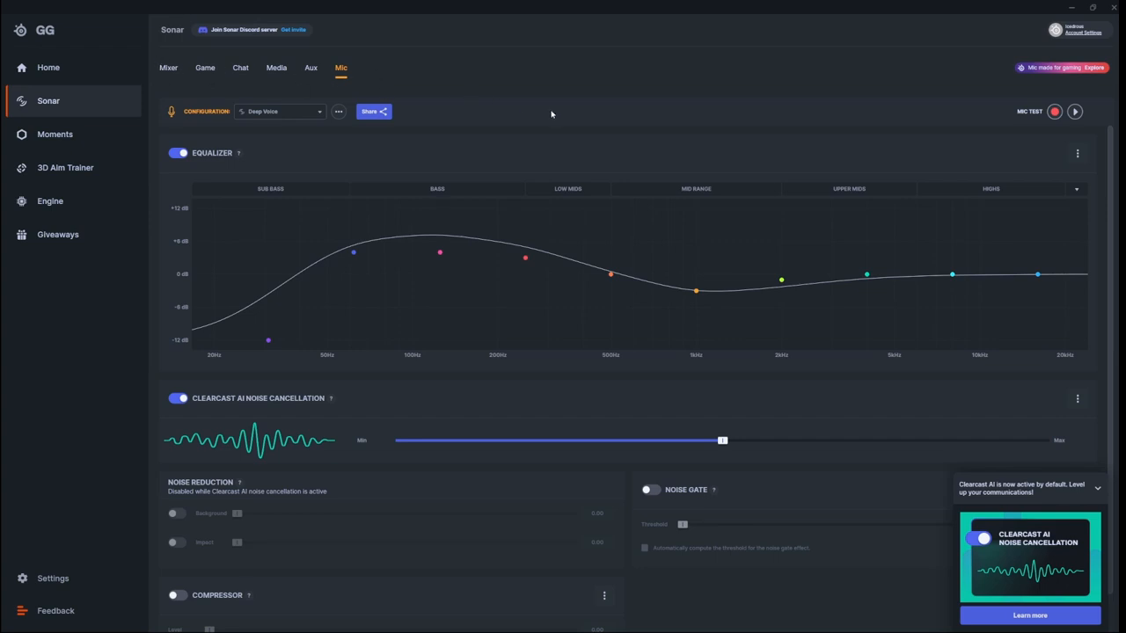
{"action": "mouse_move", "coordinate": [934, 247]}
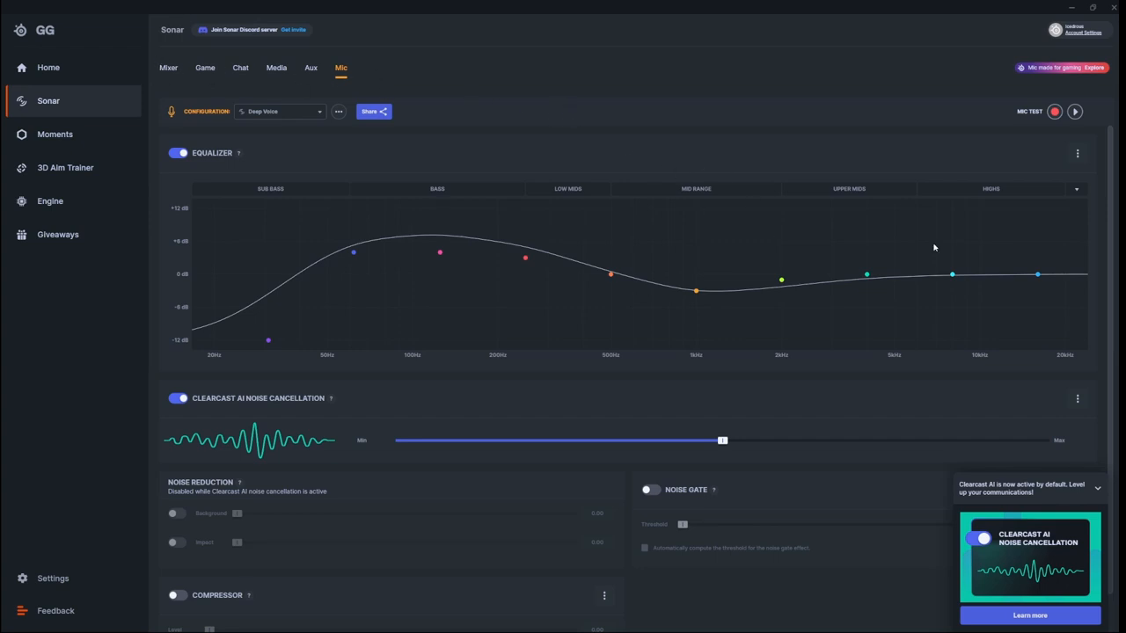
{"action": "mouse_move", "coordinate": [200, 92]}
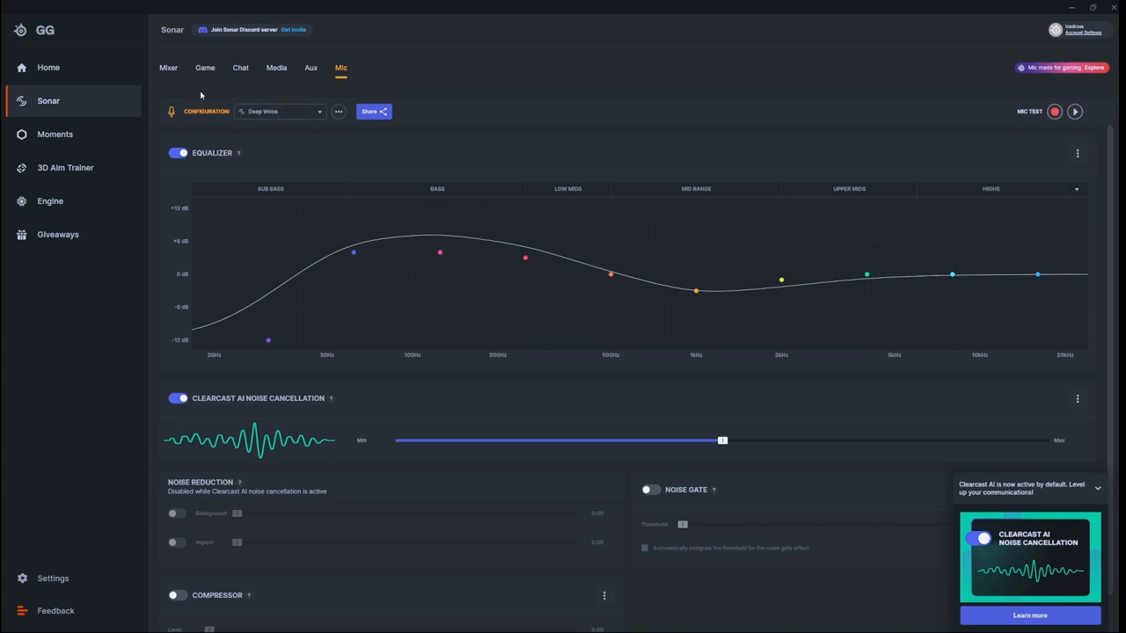
{"action": "mouse_move", "coordinate": [172, 106]}
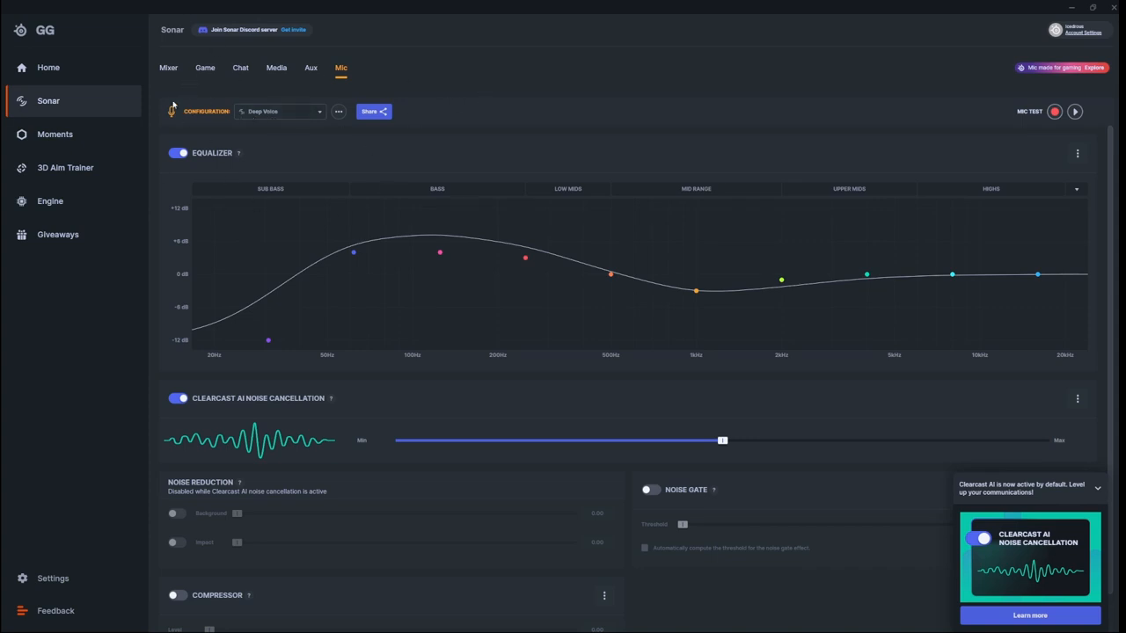
{"action": "mouse_move", "coordinate": [97, 149]}
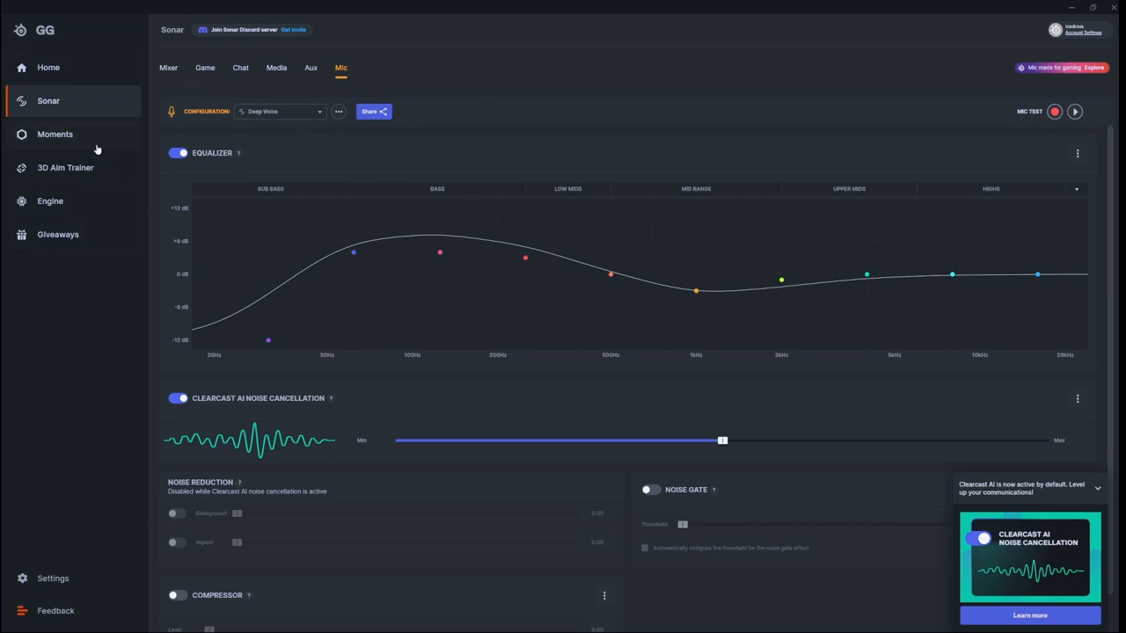
Glance at the Mixer, then record and play back a Mic Test with the Deep Voice settings.
{"action": "left_click", "coordinate": [164, 67]}
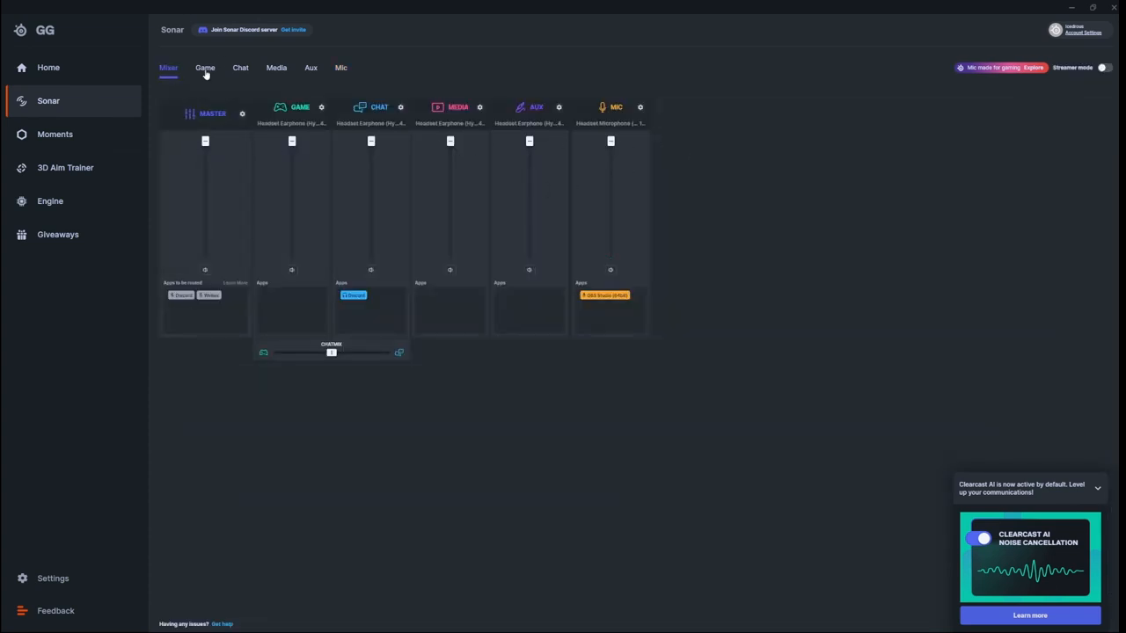
{"action": "left_click", "coordinate": [342, 67]}
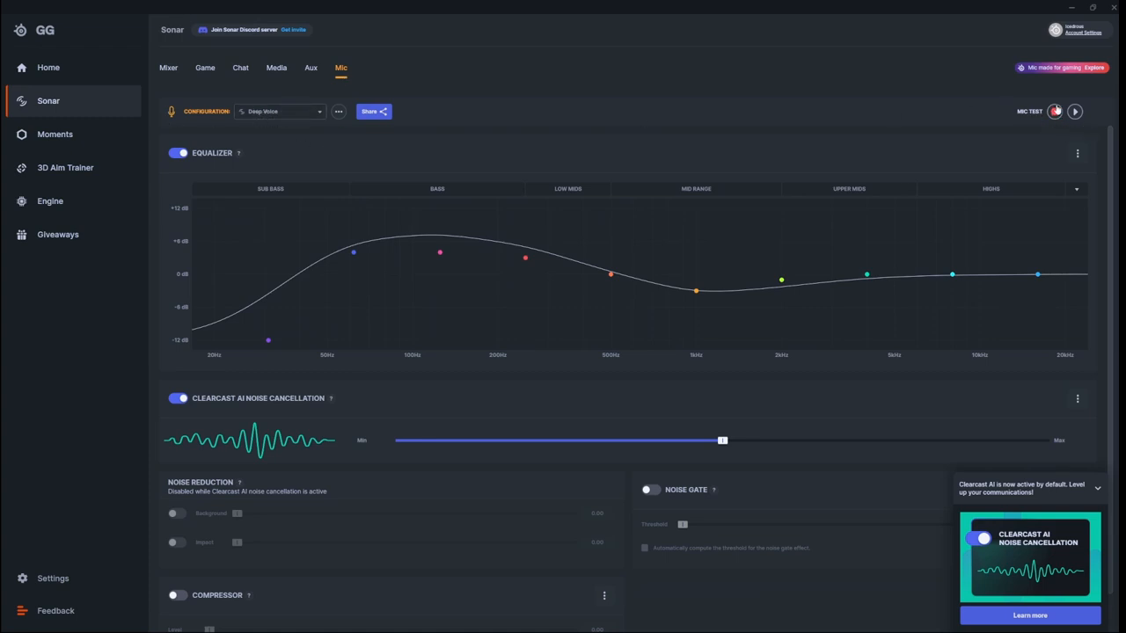
{"action": "left_click", "coordinate": [1075, 110]}
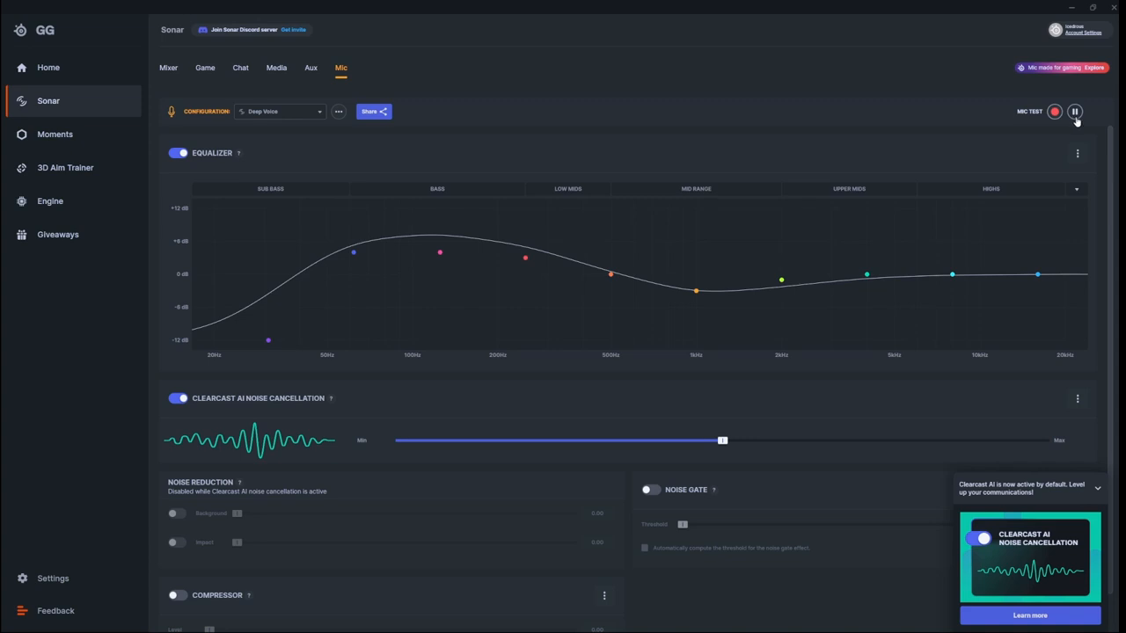
{"action": "left_click", "coordinate": [1080, 110]}
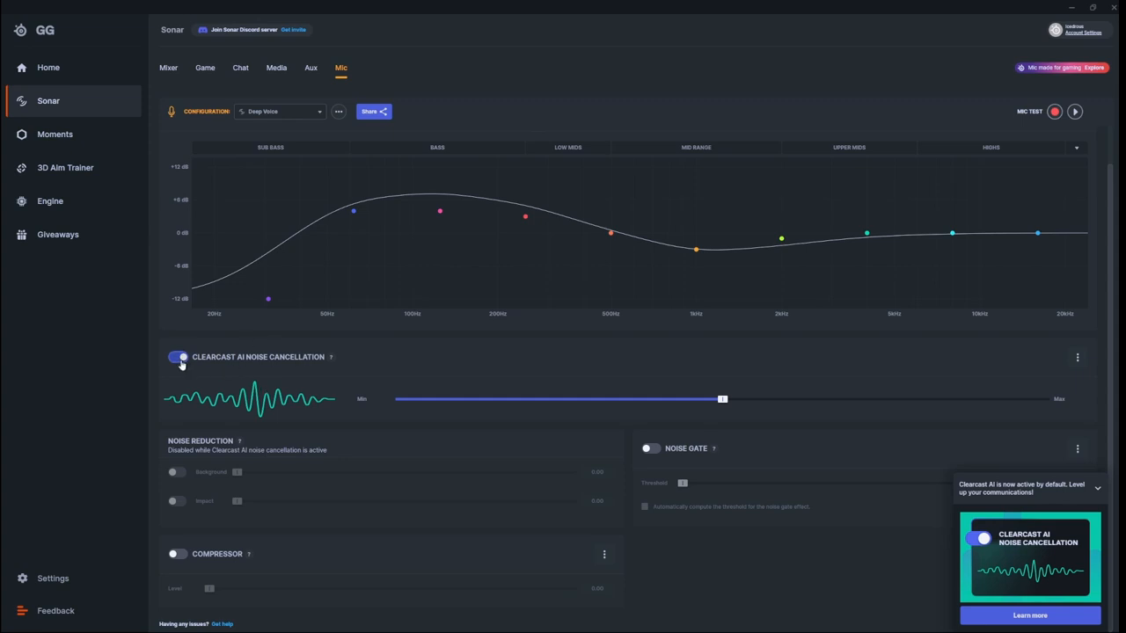
{"action": "mouse_move", "coordinate": [176, 366]}
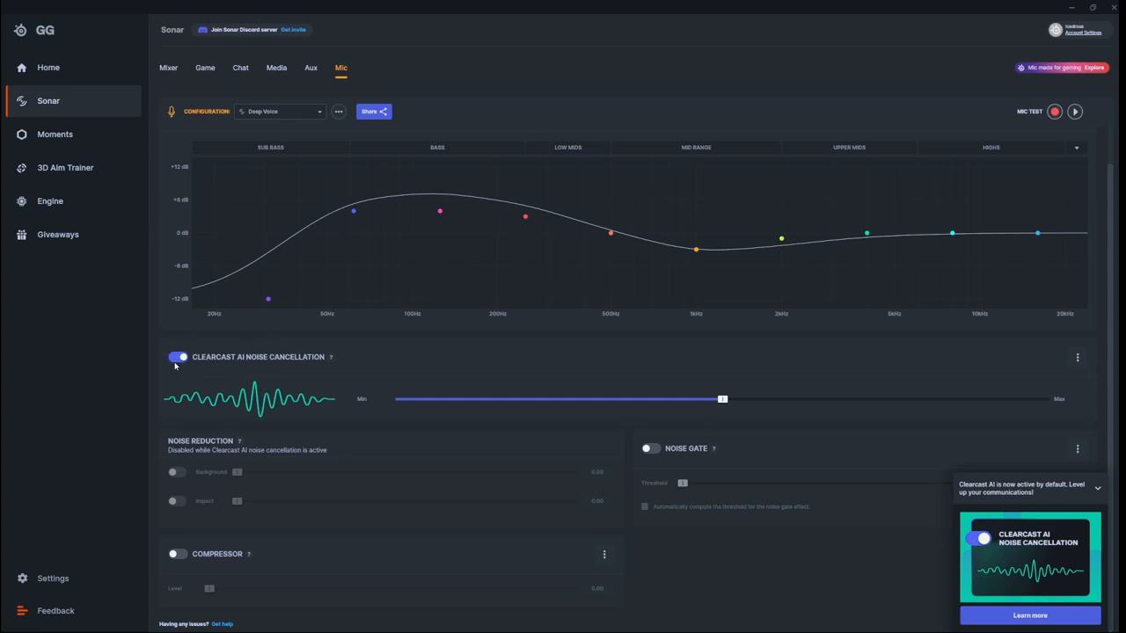
{"action": "mouse_move", "coordinate": [436, 391]}
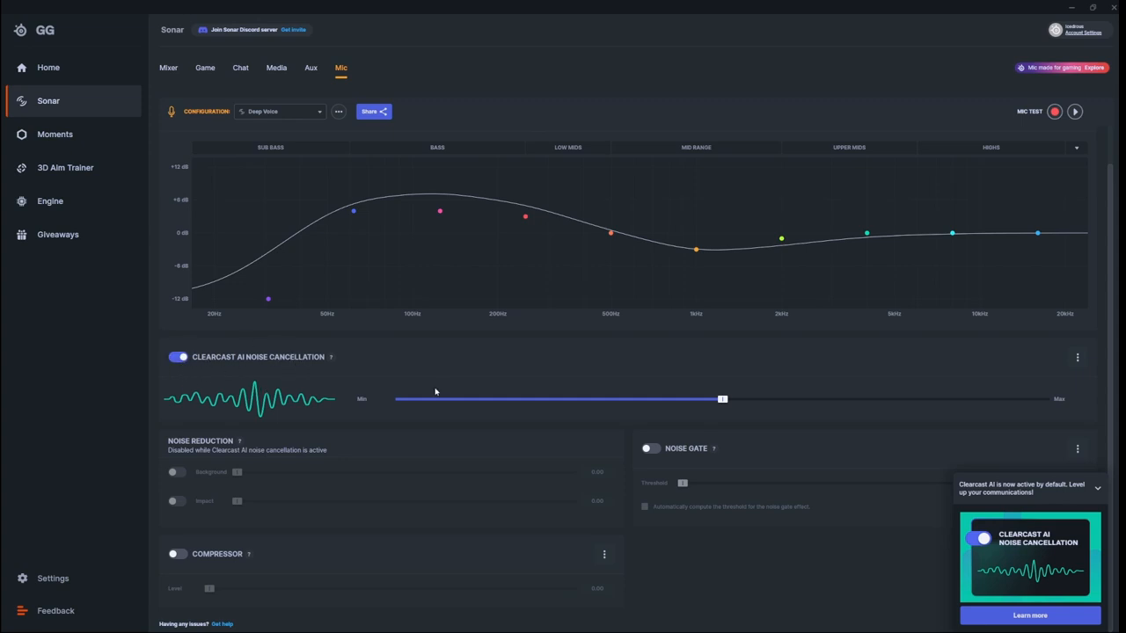
{"action": "mouse_move", "coordinate": [300, 426]}
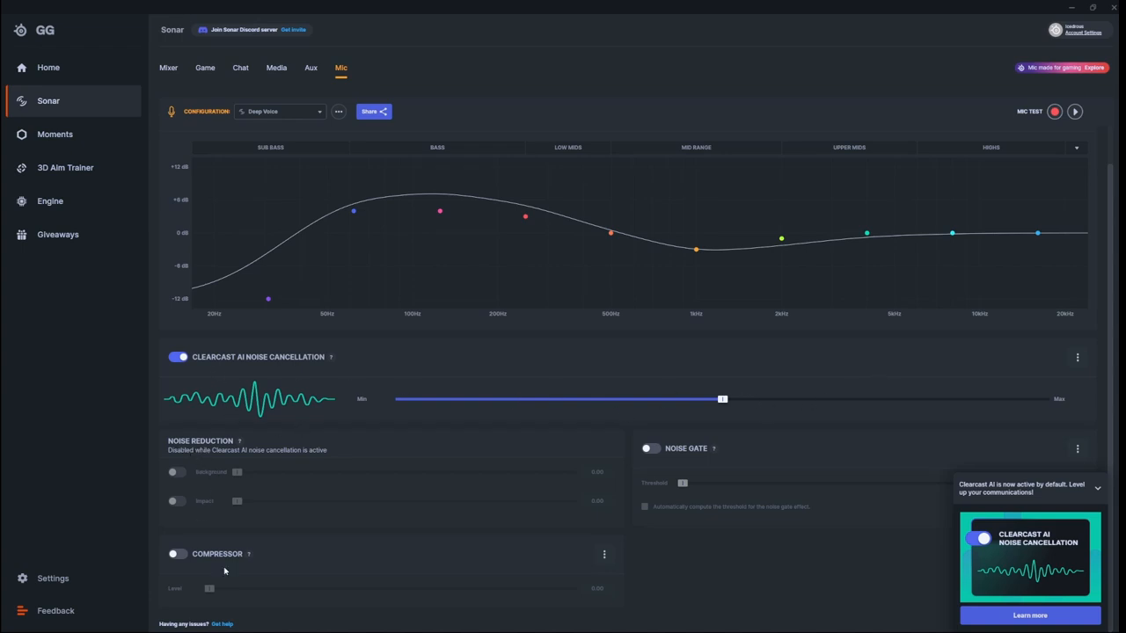
{"action": "mouse_move", "coordinate": [286, 537]}
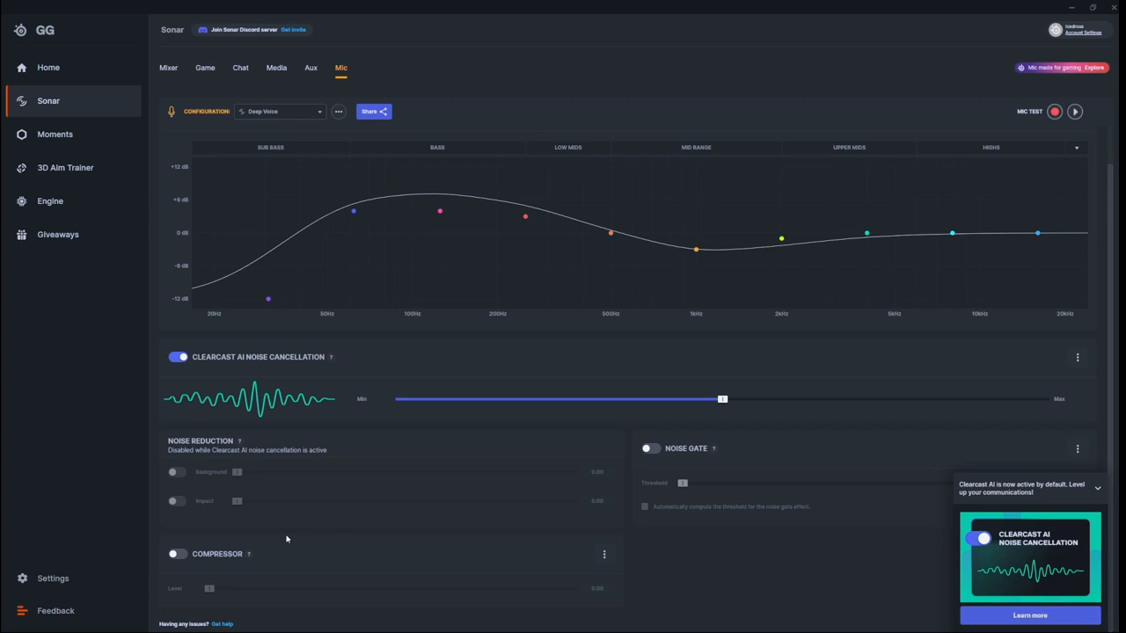
{"action": "mouse_move", "coordinate": [341, 440]}
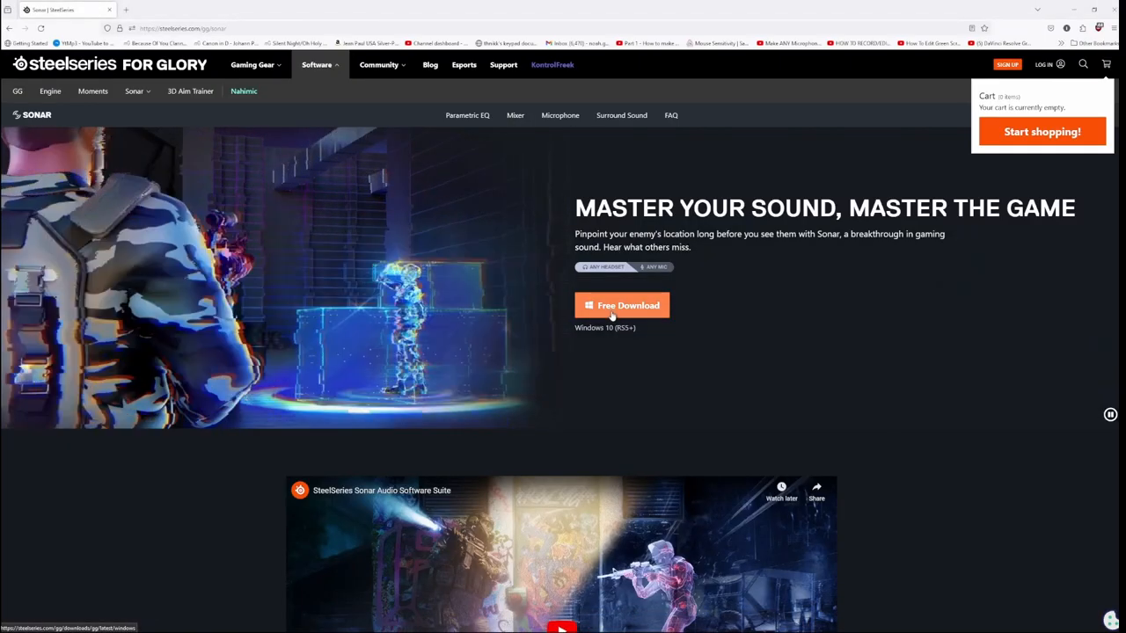
Start the Free Download of the SteelSeries GG installer and dismiss the downloads panel.
{"action": "scroll", "scroll_direction": "down", "scroll_amount": 3}
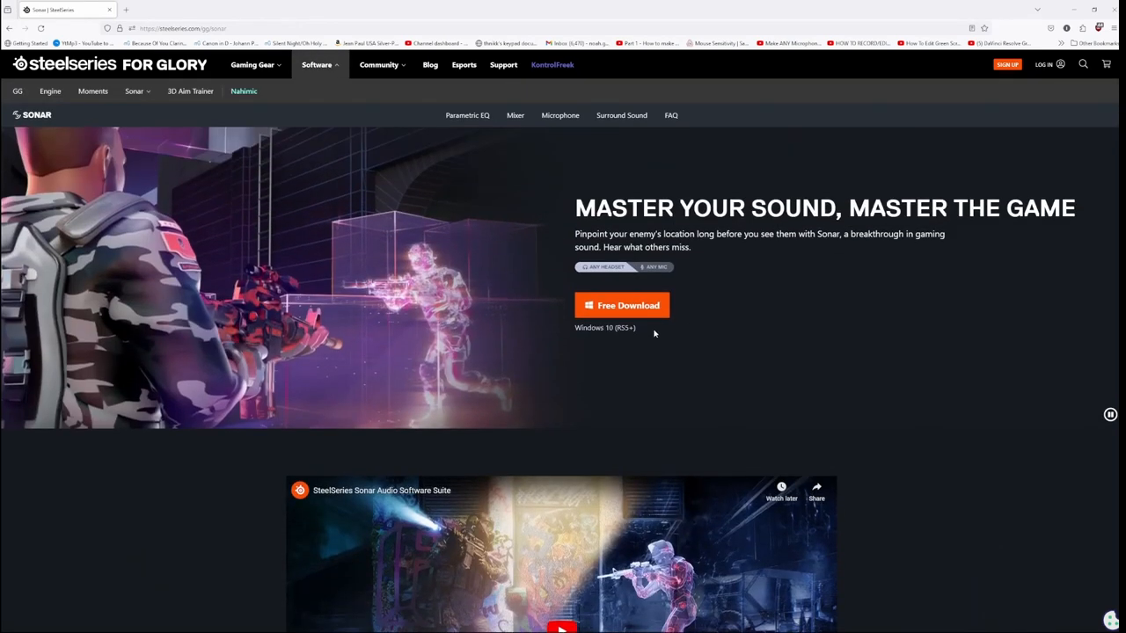
{"action": "left_click", "coordinate": [621, 304]}
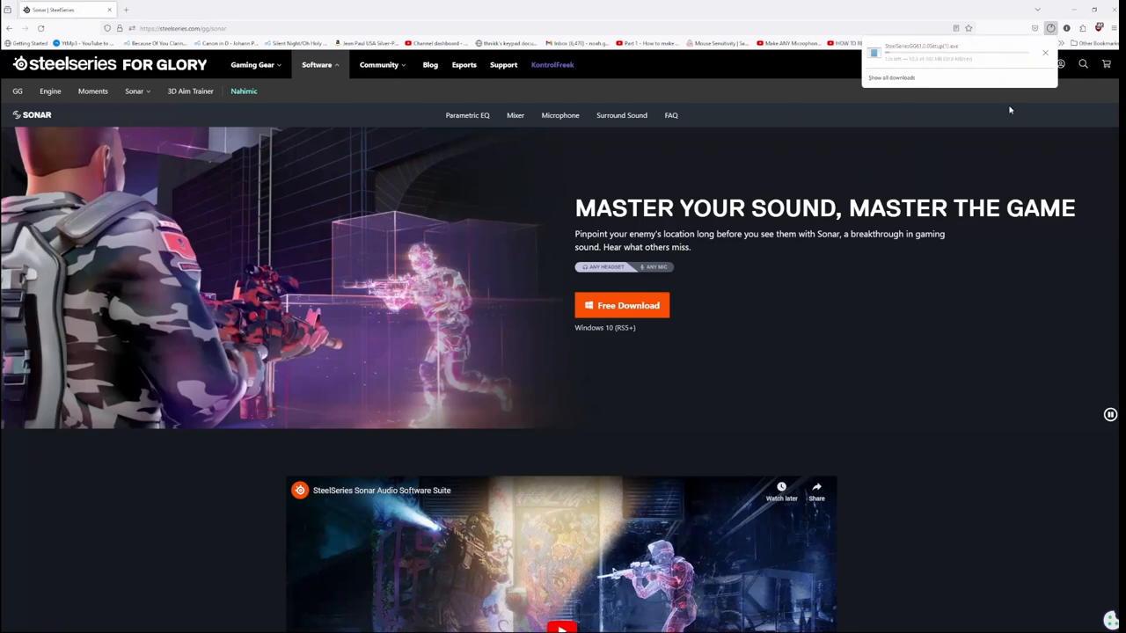
{"action": "left_click", "coordinate": [622, 305]}
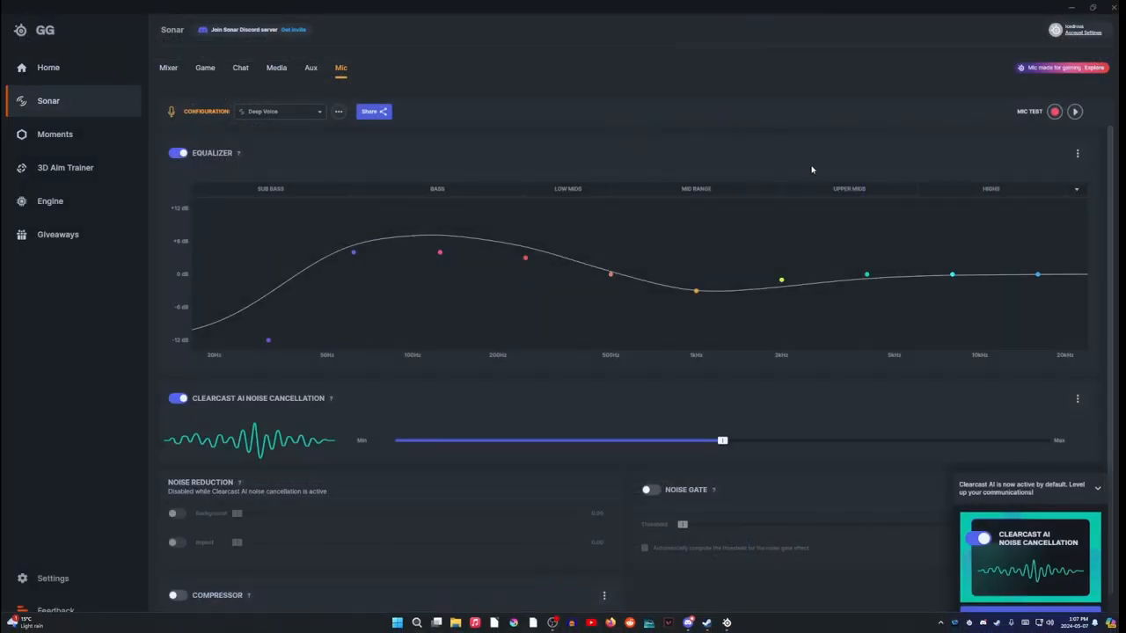
{"action": "mouse_move", "coordinate": [730, 140]}
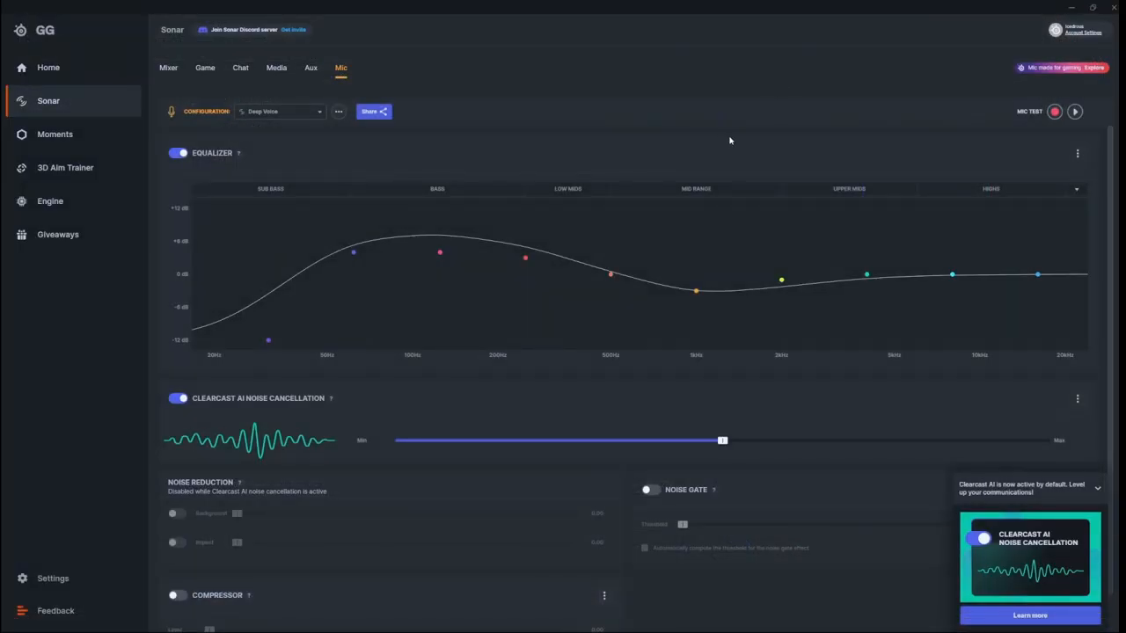
{"action": "mouse_move", "coordinate": [391, 140]}
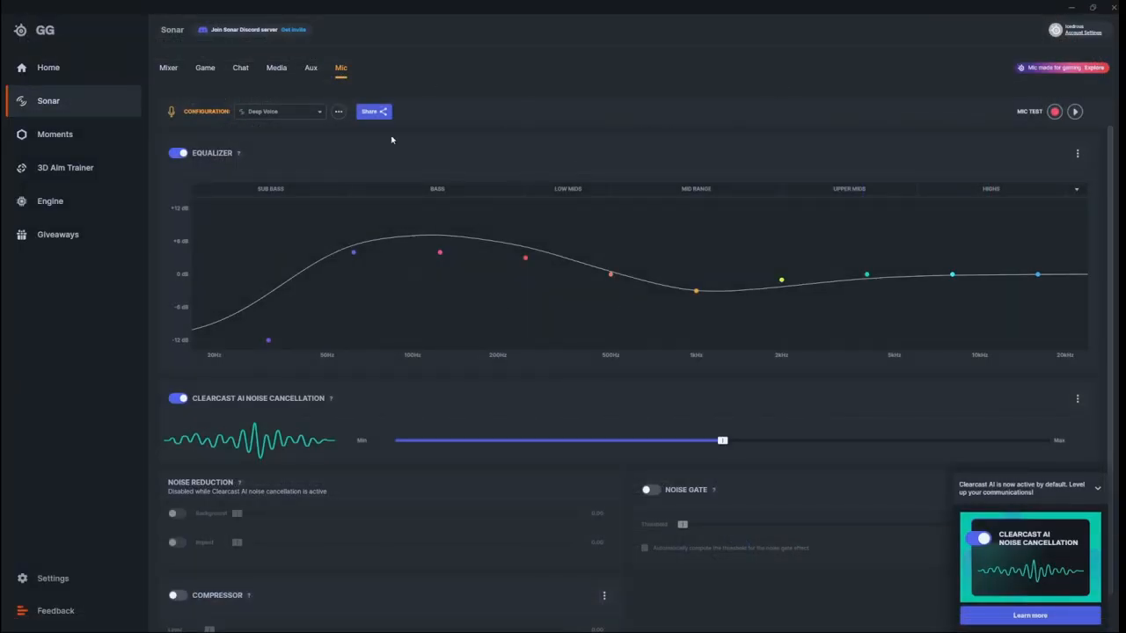
{"action": "mouse_move", "coordinate": [824, 302]}
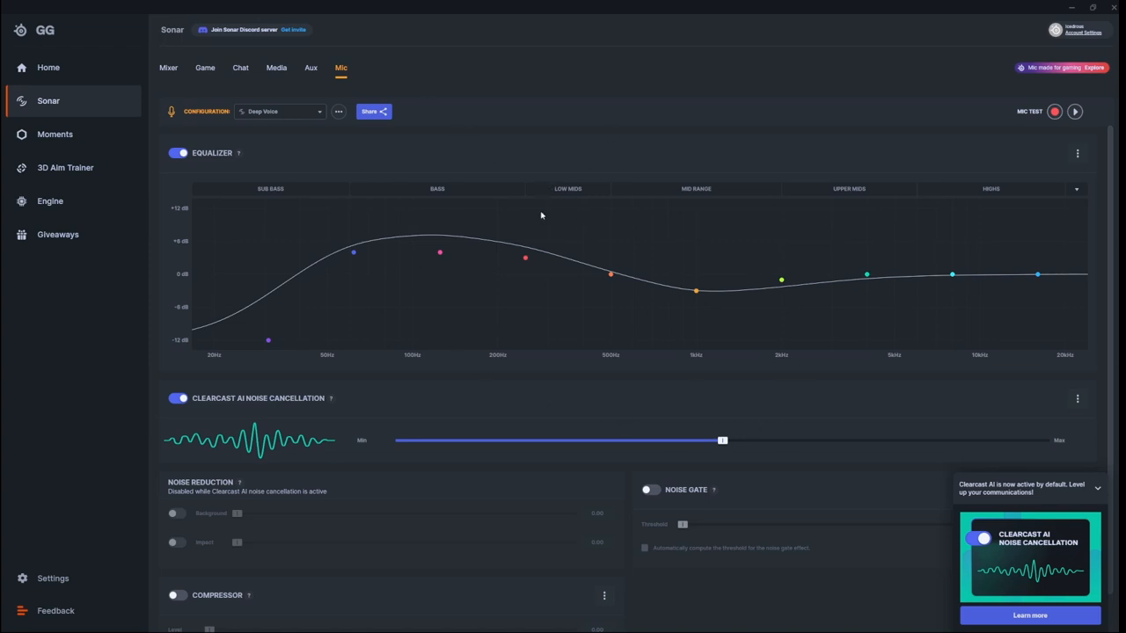
{"action": "mouse_move", "coordinate": [477, 152]}
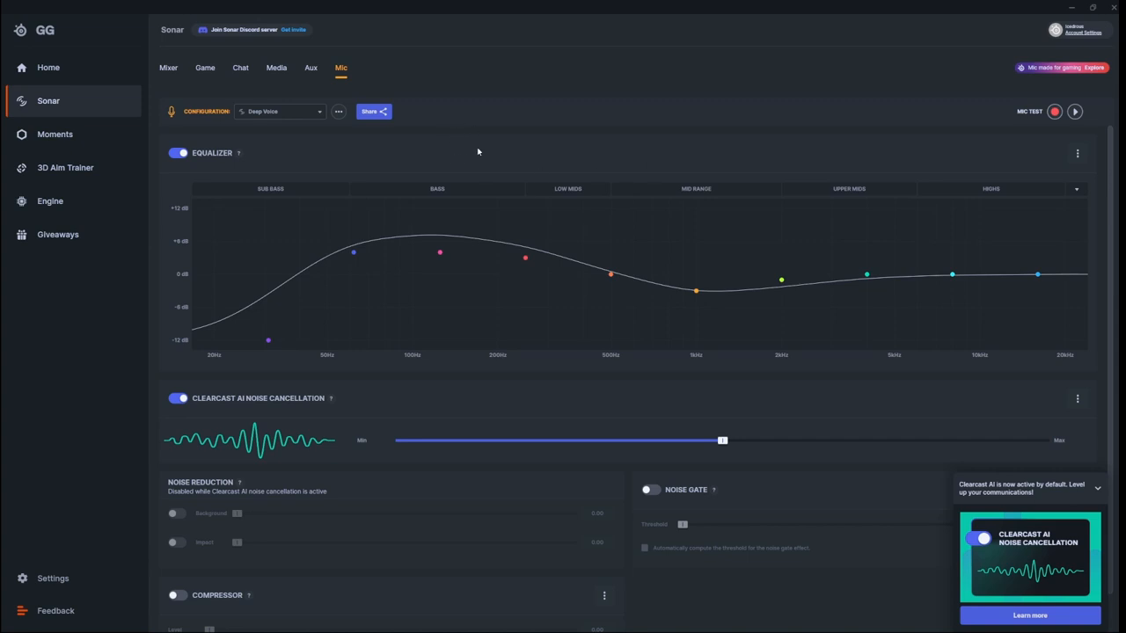